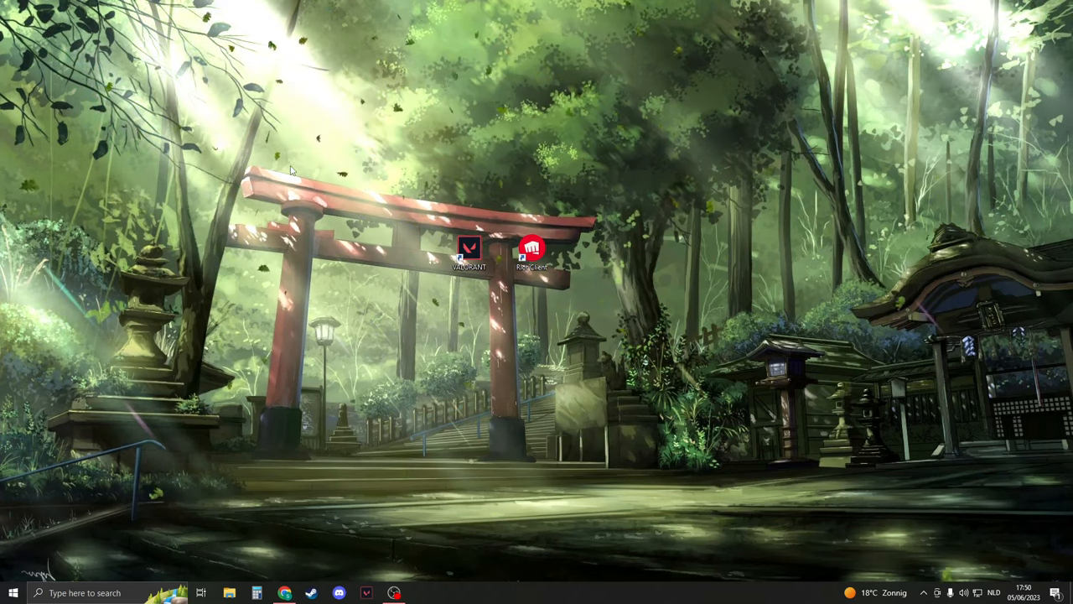
# Exit Vanguard from the system tray and review the detailed process list in Task Manager.
pyautogui.click(468, 251)
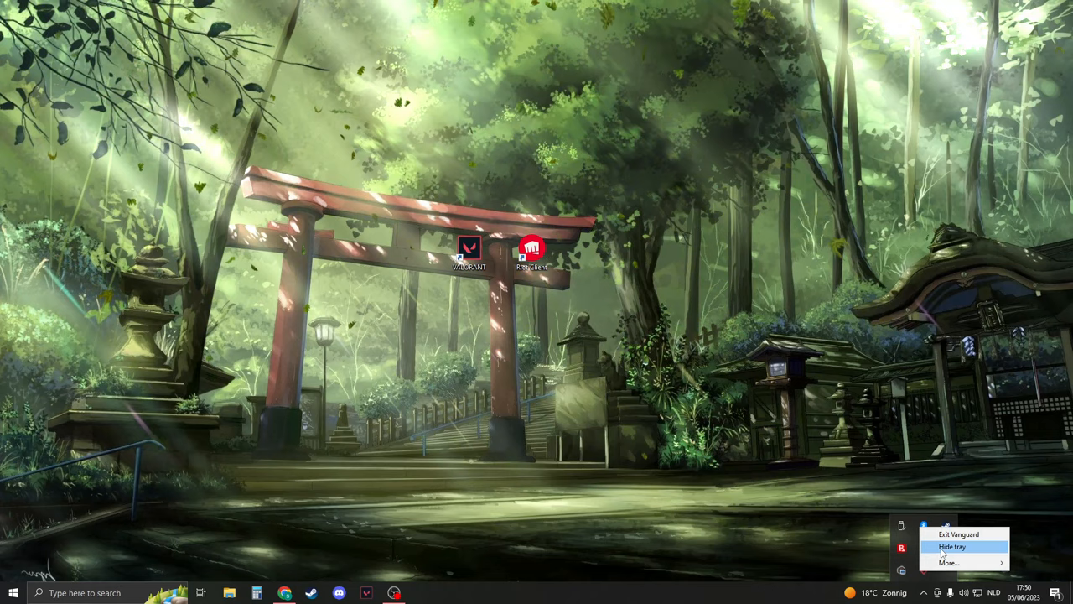
pyautogui.click(959, 533)
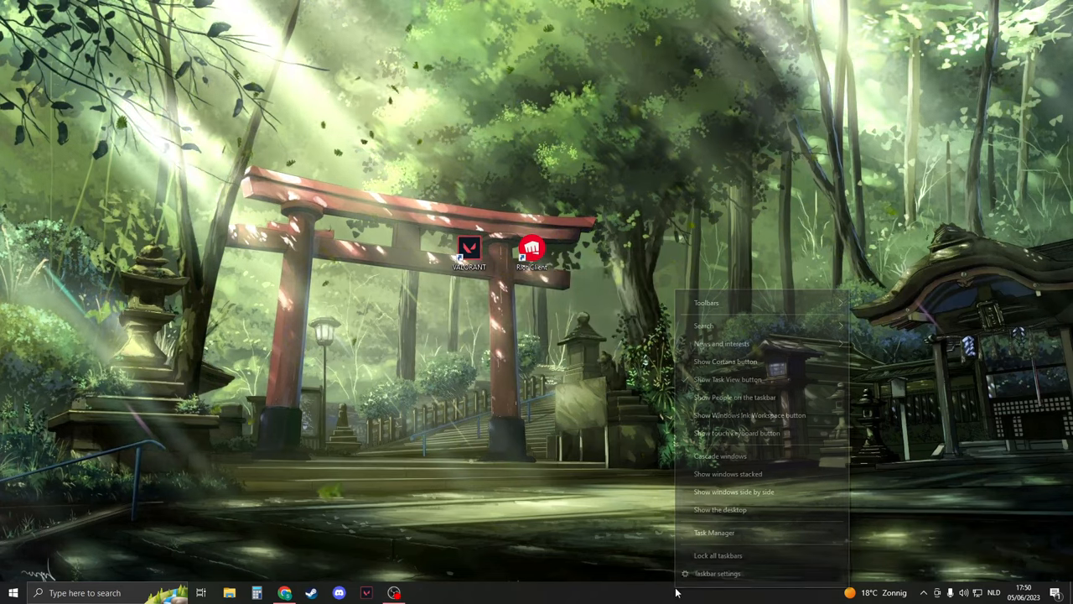
pyautogui.click(714, 533)
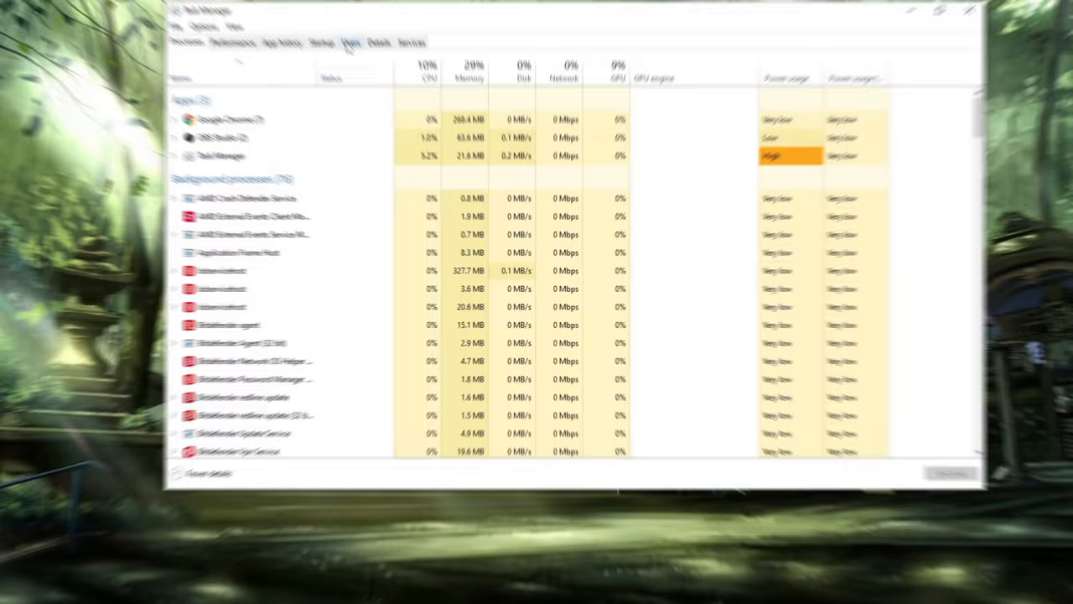
pyautogui.click(359, 10)
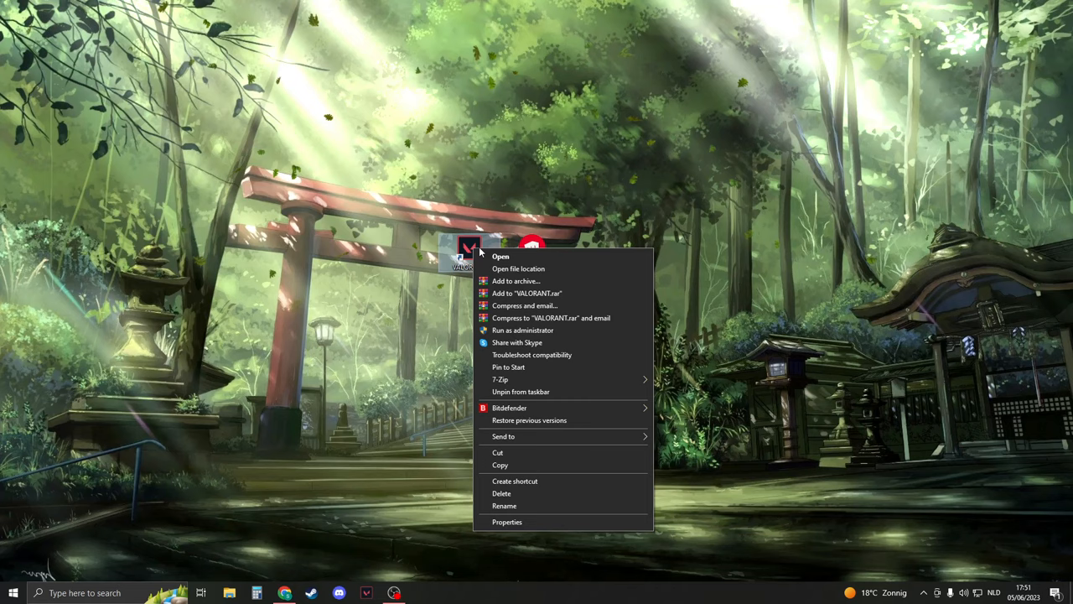
# Reach the game's Win64 folder via VALORANT > live > ShooterGame > Binaries.
pyautogui.click(518, 268)
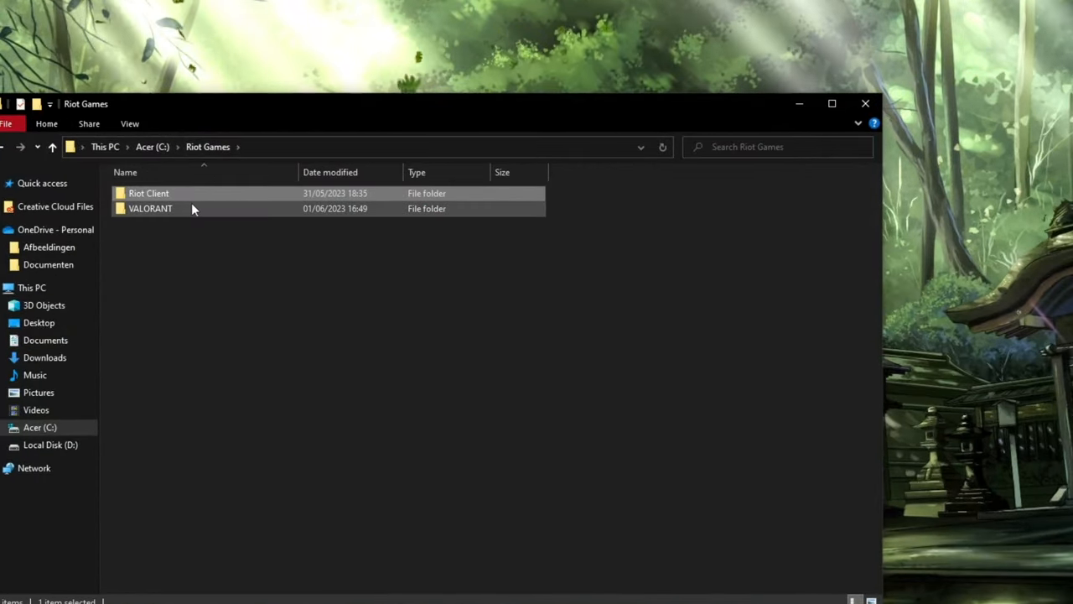
pyautogui.doubleClick(151, 208)
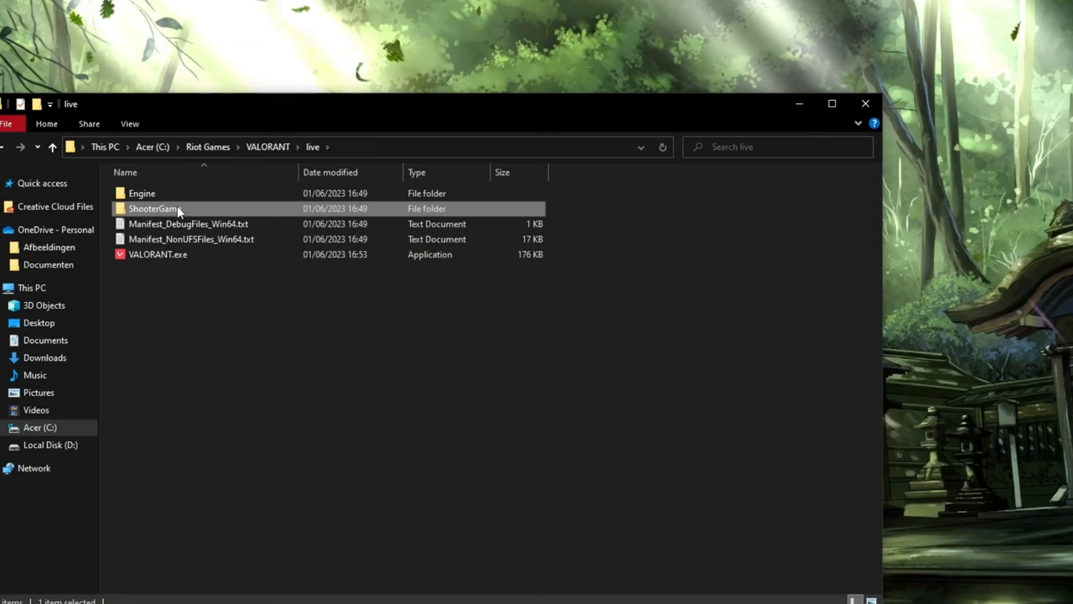
pyautogui.doubleClick(152, 208)
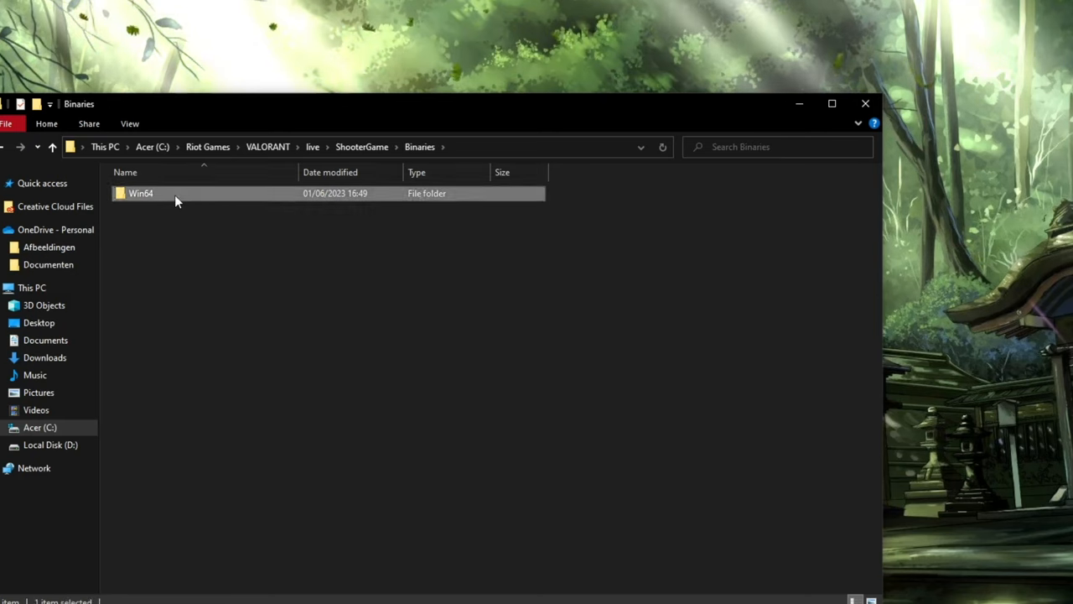
pyautogui.doubleClick(141, 193)
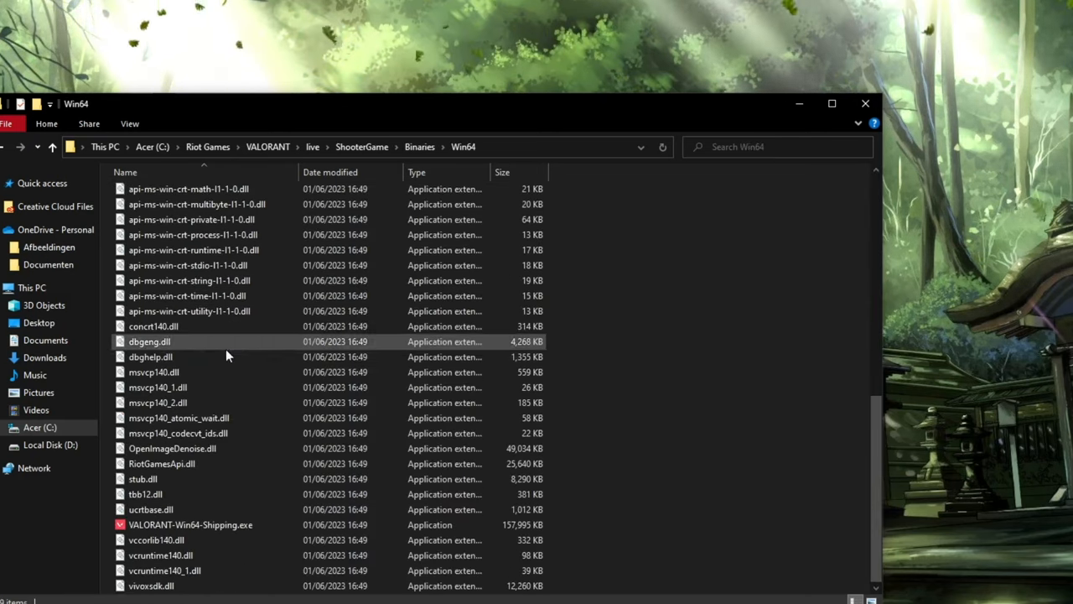
# Check the compatibility settings of VALORANT-Win64-Shipping.exe in its Properties.
pyautogui.click(191, 523)
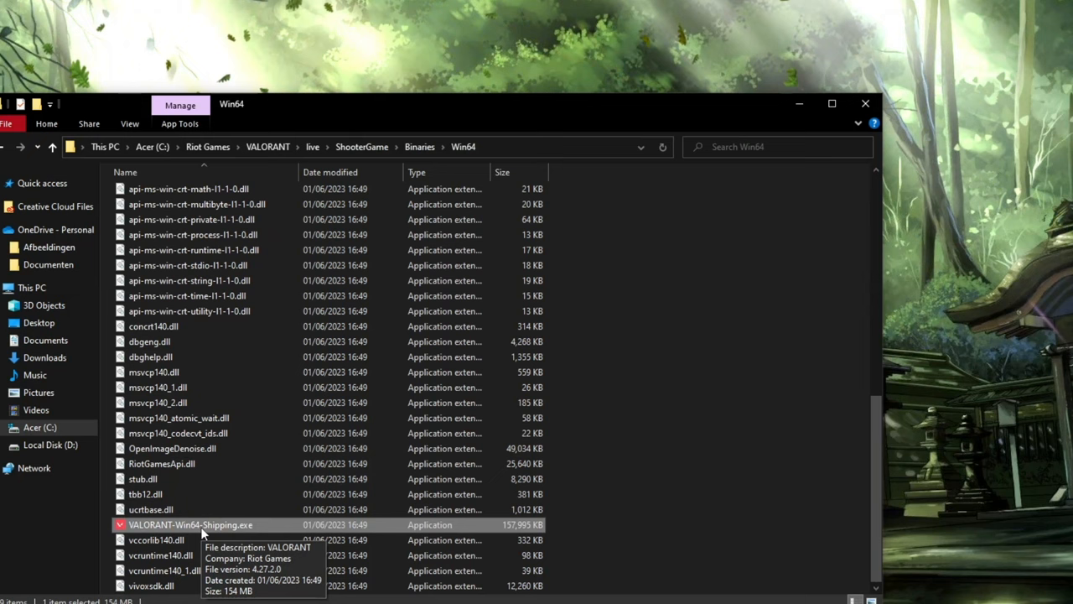
pyautogui.rightClick(191, 523)
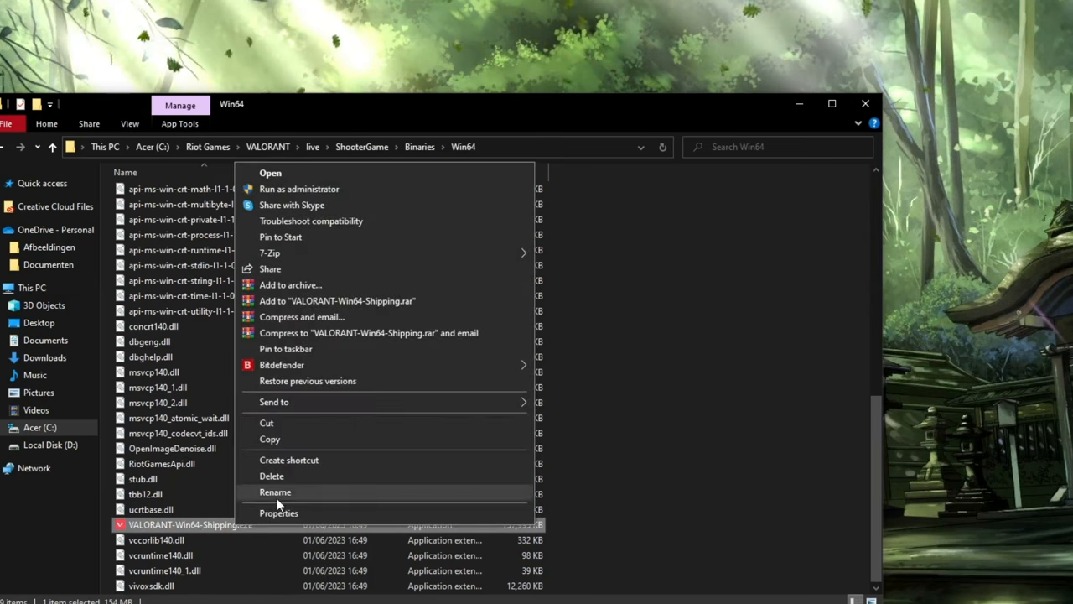
pyautogui.click(278, 513)
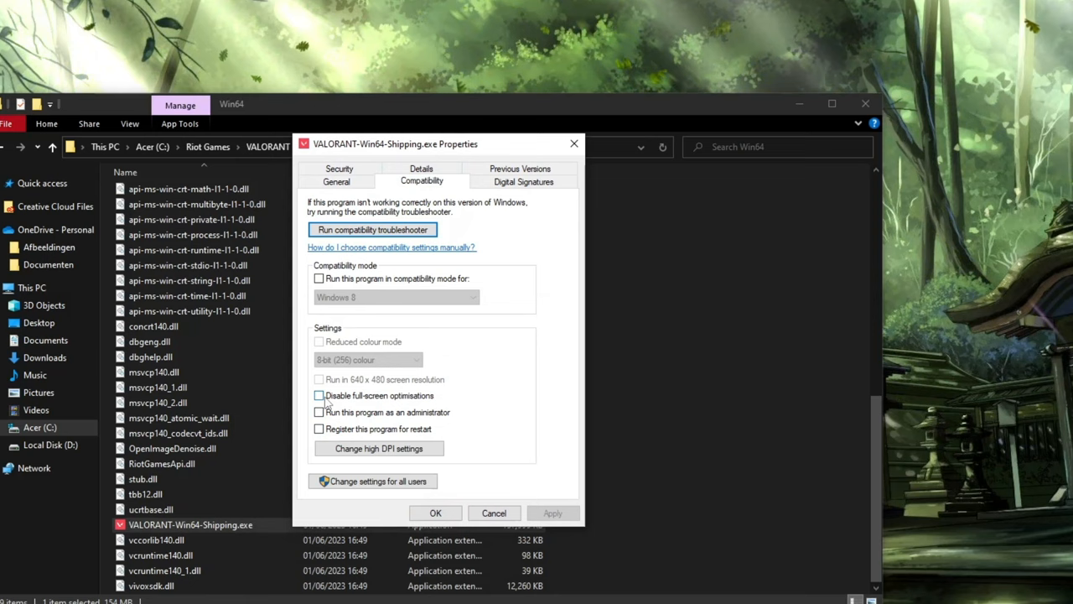
pyautogui.click(319, 396)
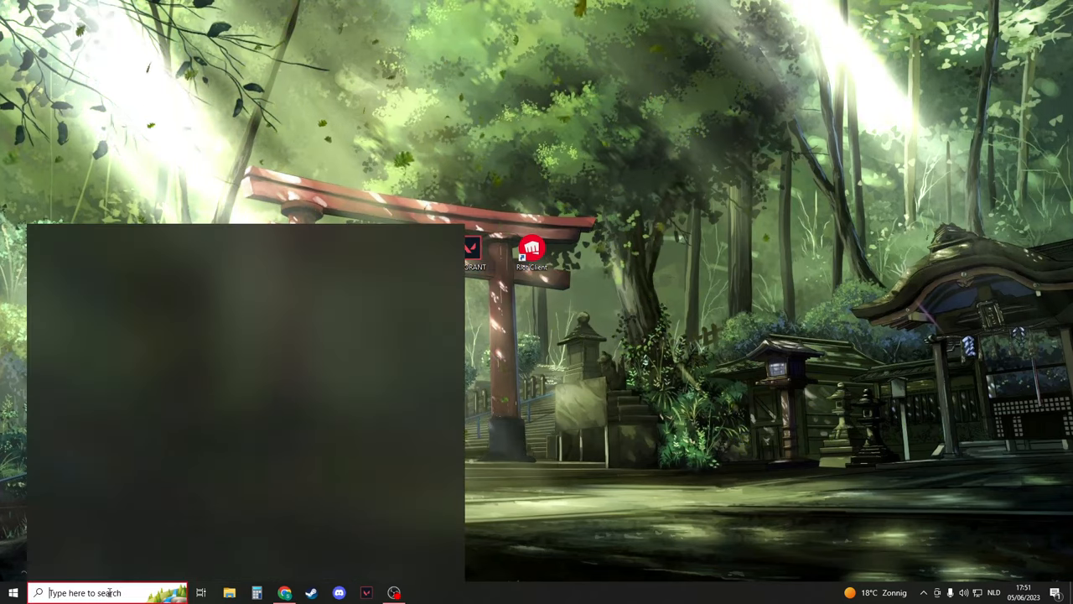
# In Services, set the vgc service's startup type to Automatic and start it.
pyautogui.write('services')
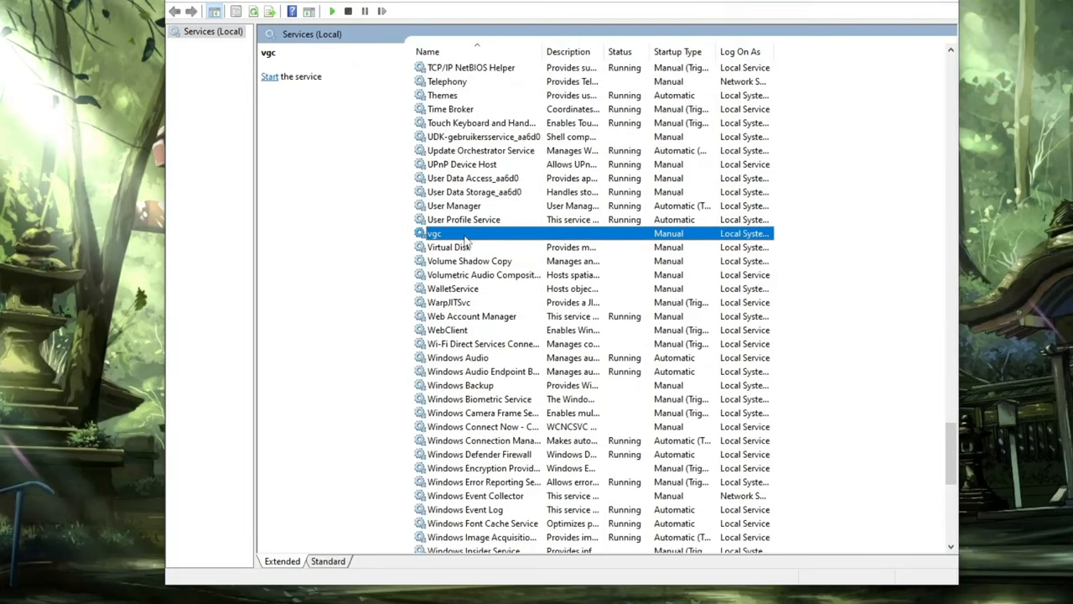
pyautogui.rightClick(434, 233)
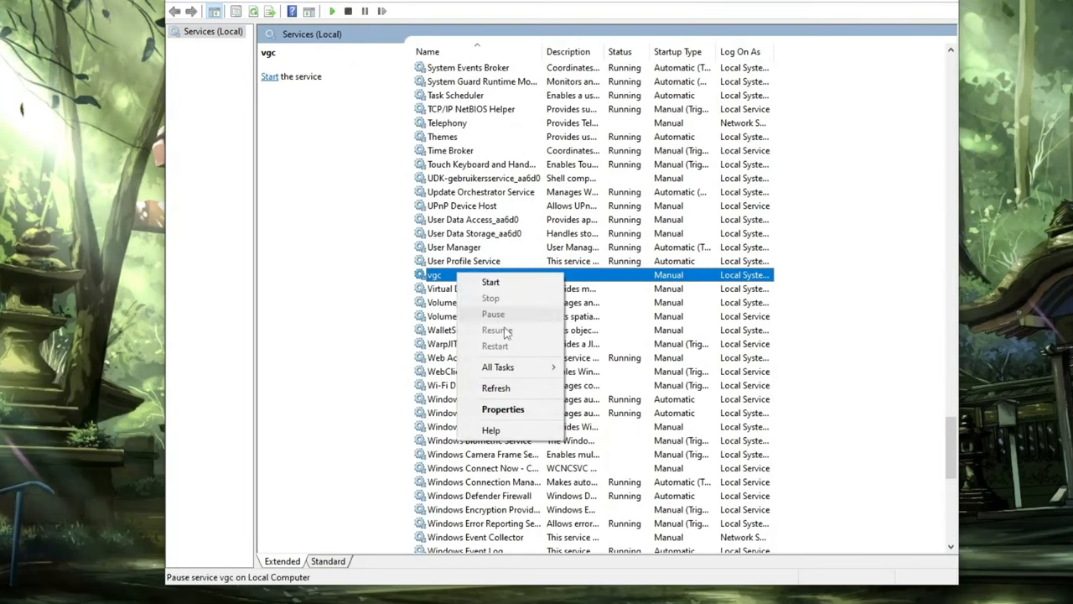
pyautogui.click(503, 409)
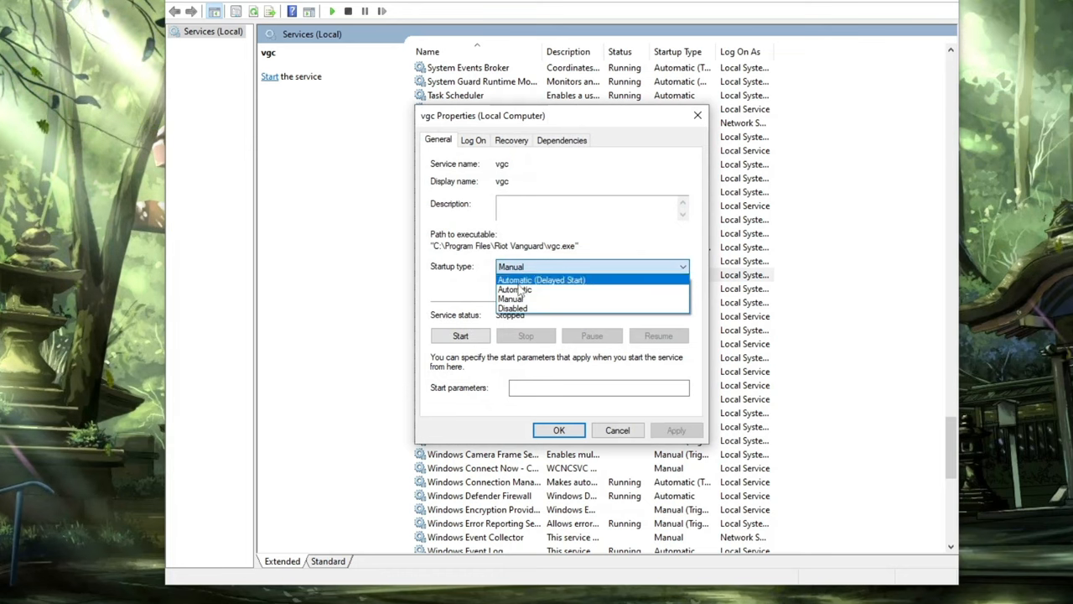
pyautogui.click(506, 288)
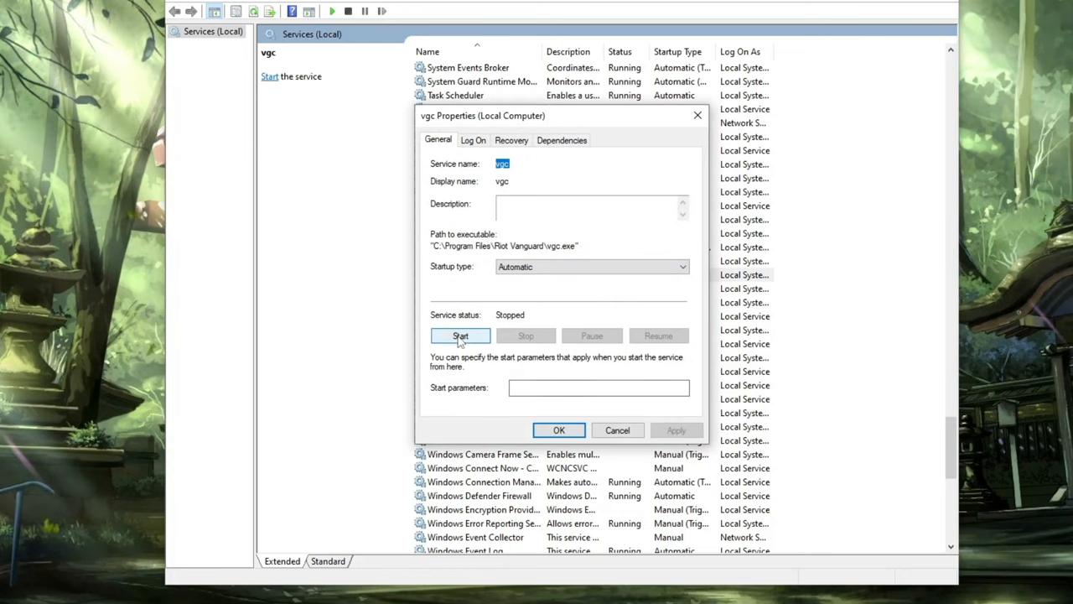
pyautogui.click(459, 335)
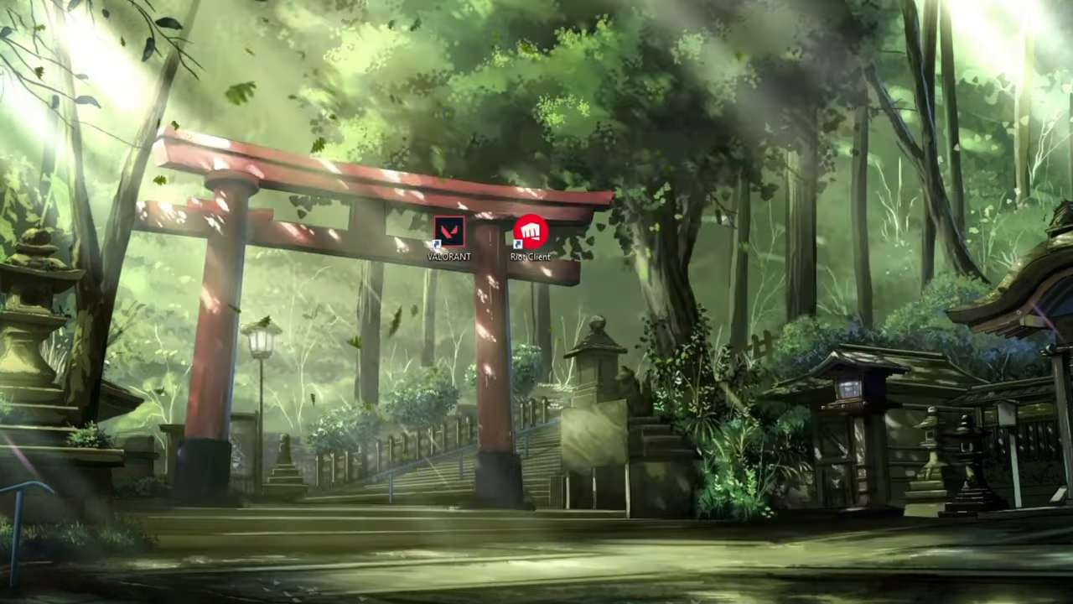
pyautogui.click(13, 591)
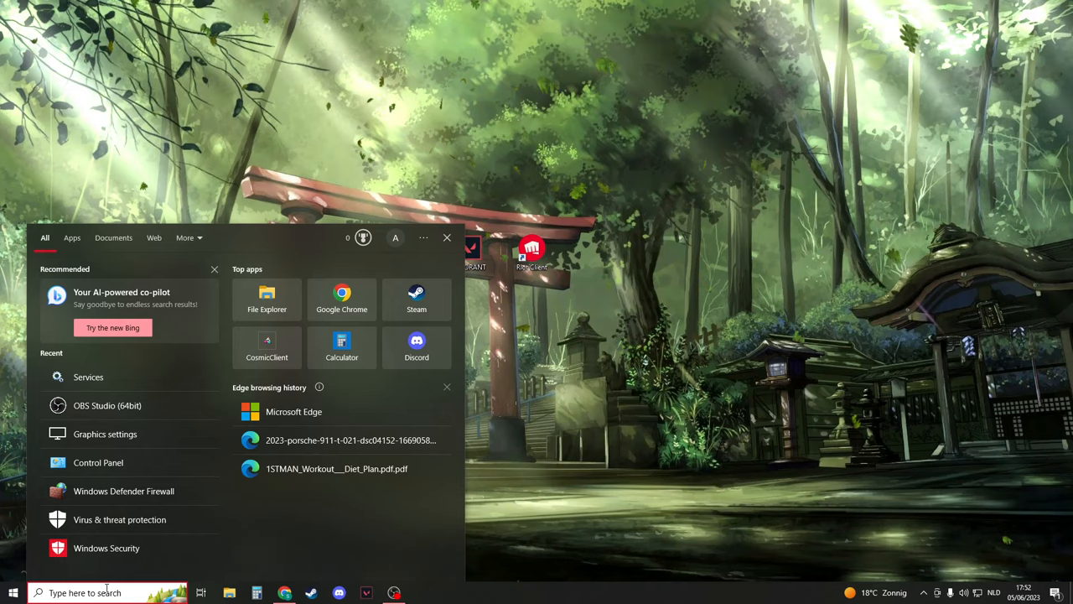
# In msconfig's Services list keep vgc by Riot Games enabled, confirm, and exit without restarting.
pyautogui.write('mscon')
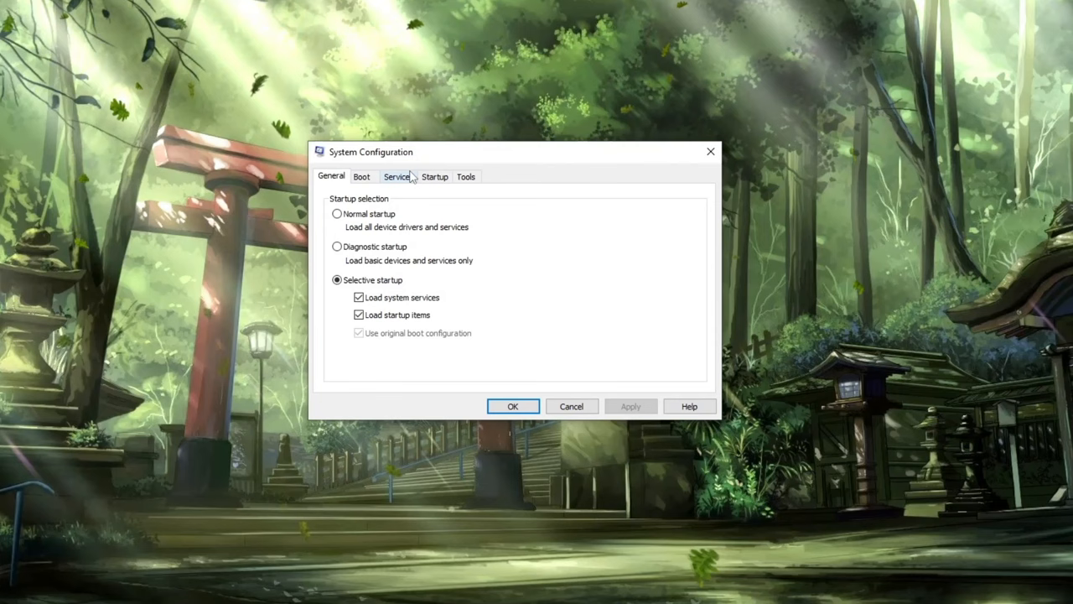
pyautogui.click(397, 176)
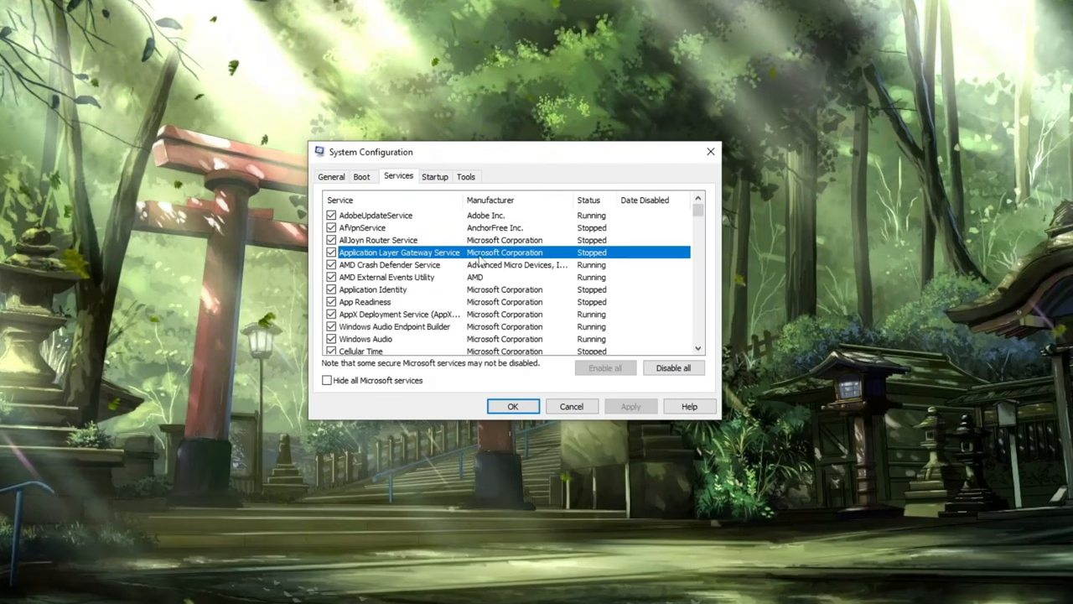
pyautogui.scroll(-3)
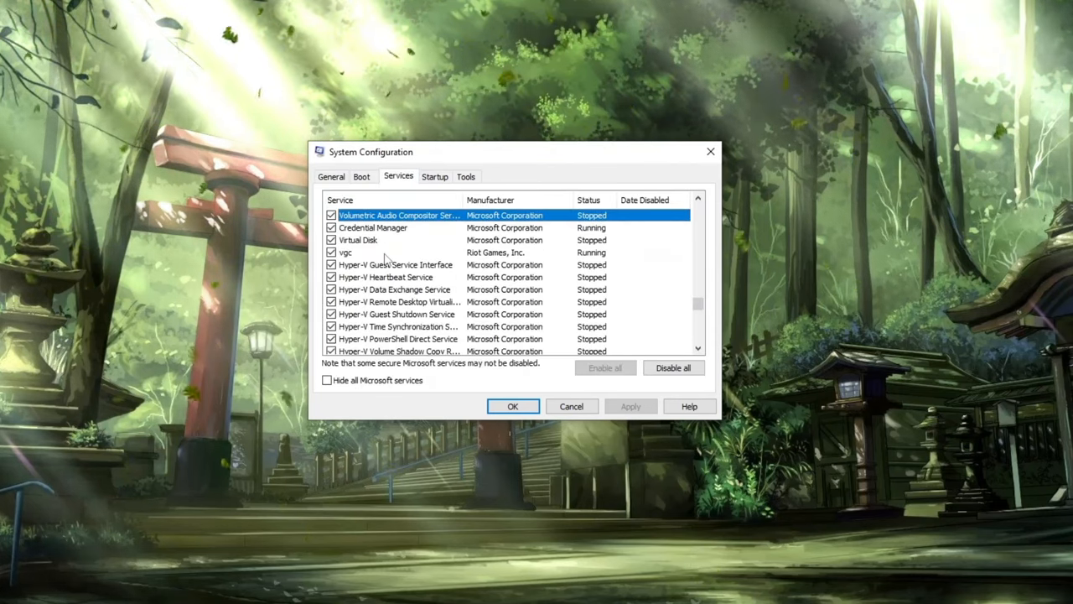
pyautogui.click(377, 251)
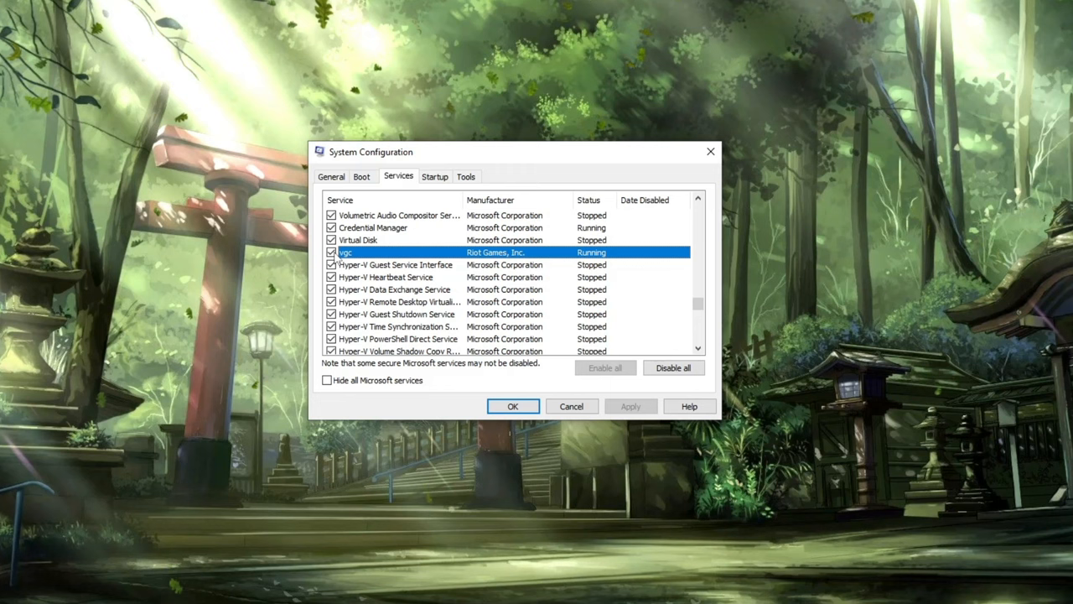
pyautogui.click(332, 252)
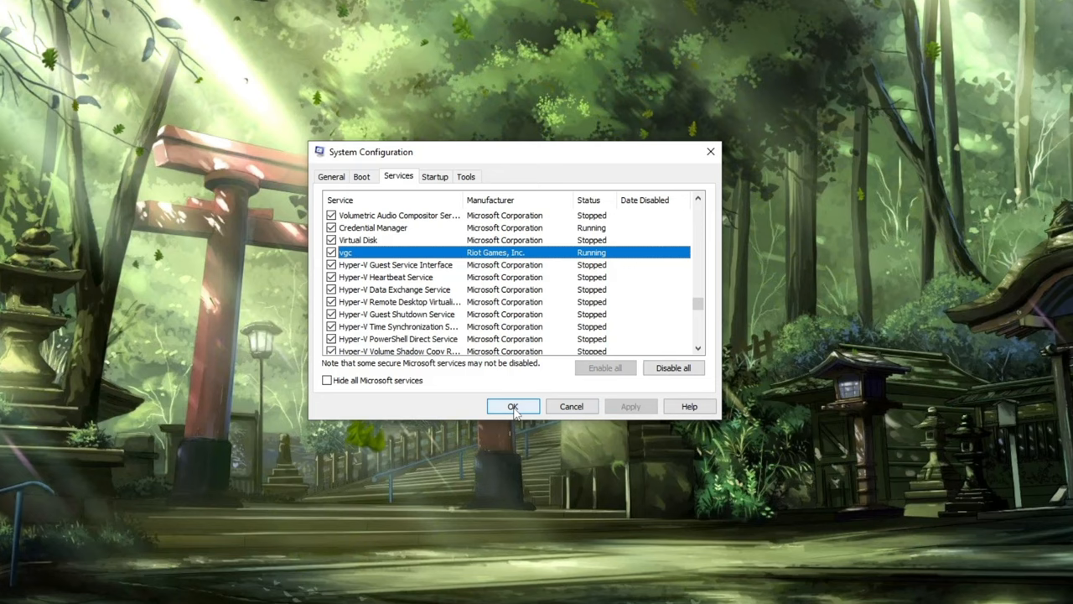
pyautogui.click(513, 405)
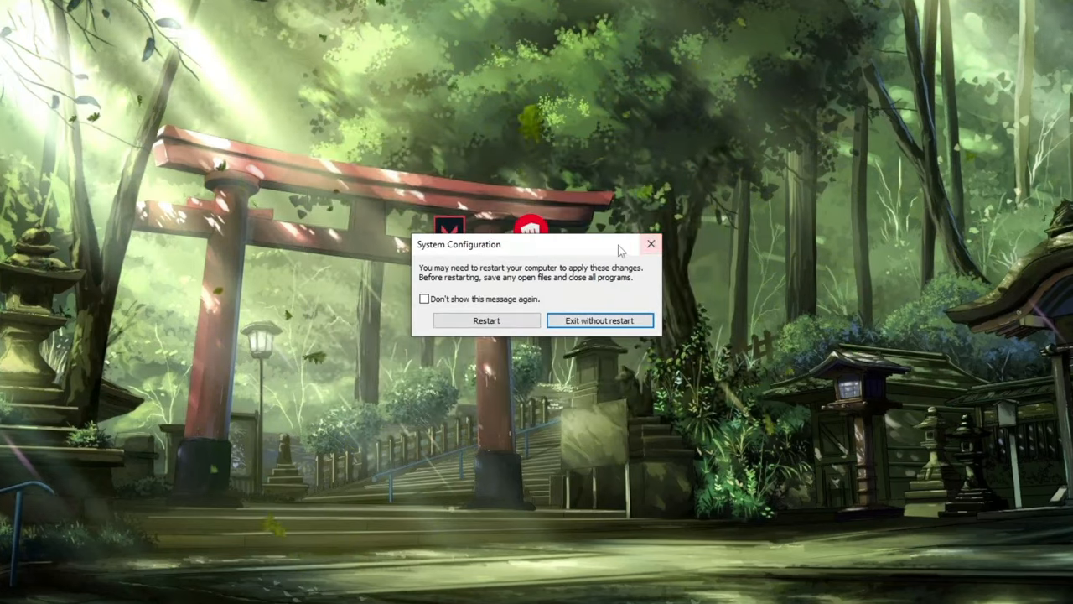
pyautogui.click(600, 320)
pyautogui.write('%appdata')
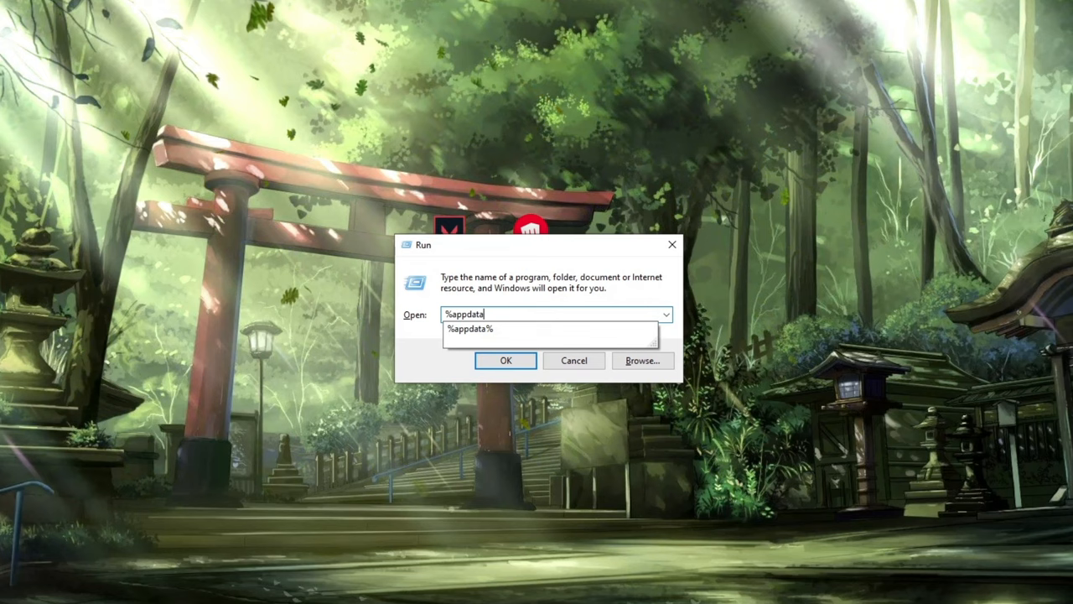
# Open %appdata% and reach the Riot Games > Riot Client Data folder.
pyautogui.click(504, 359)
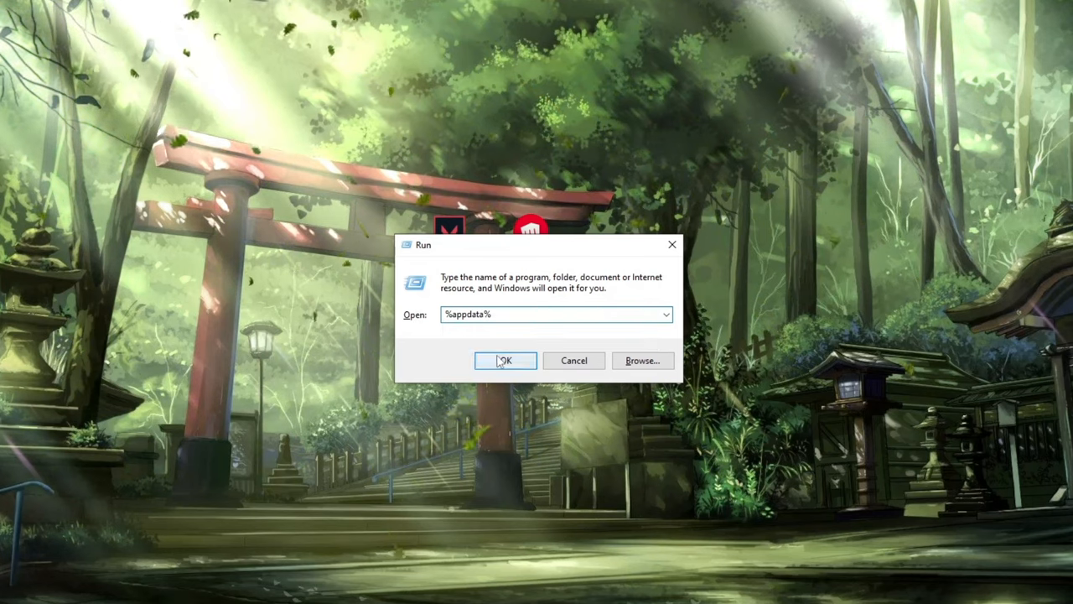
pyautogui.click(504, 359)
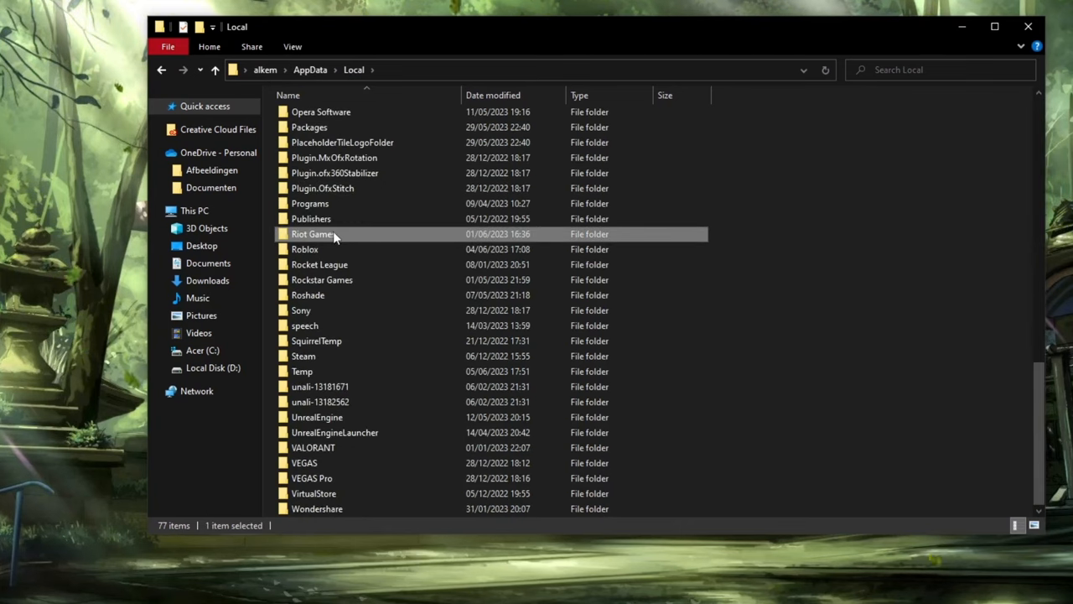
pyautogui.doubleClick(311, 235)
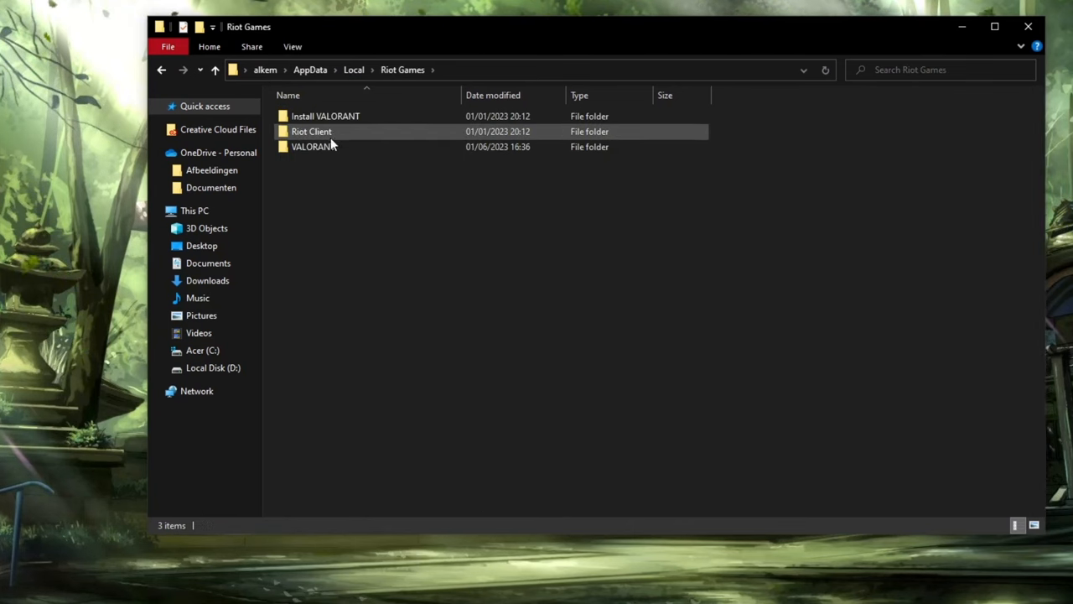
pyautogui.moveTo(312, 131)
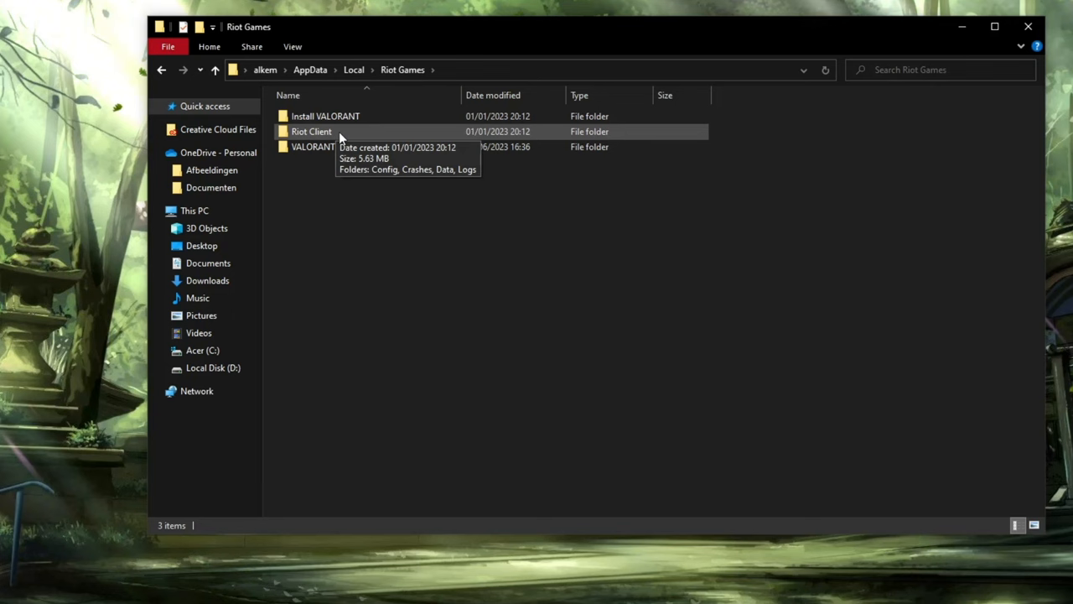
pyautogui.doubleClick(312, 131)
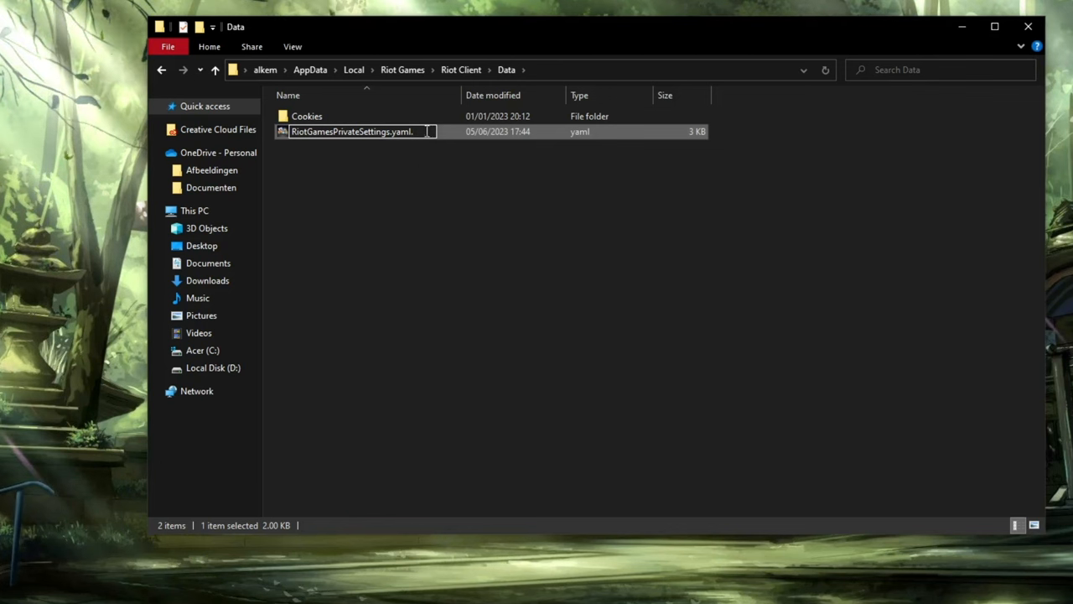
# Rename RiotGamesPrivateSettings.yaml to RiotGamesPrivateSettings.yaml.1 and confirm the extension change.
pyautogui.write('1')
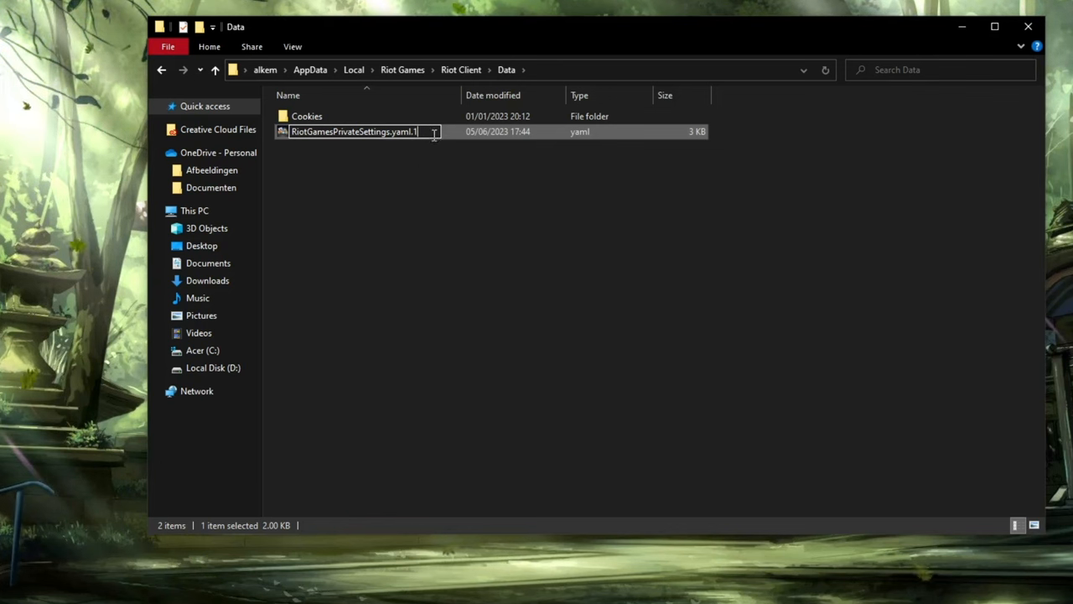
pyautogui.press('enter')
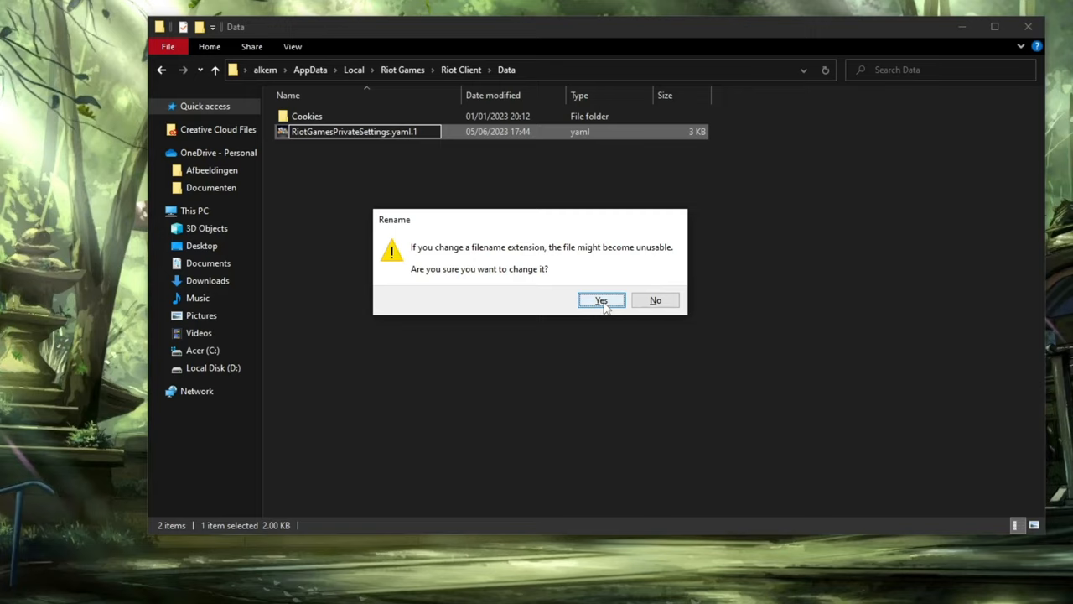
pyautogui.click(600, 300)
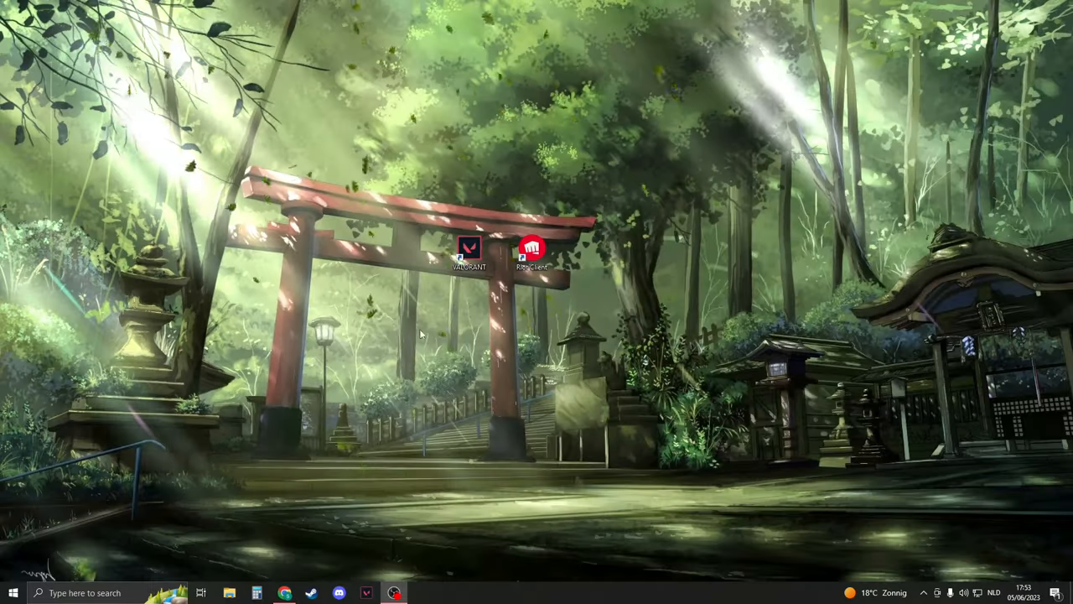
# Update the Radeon RX 5500 XT driver automatically, confirming the best driver is already installed.
pyautogui.click(36, 592)
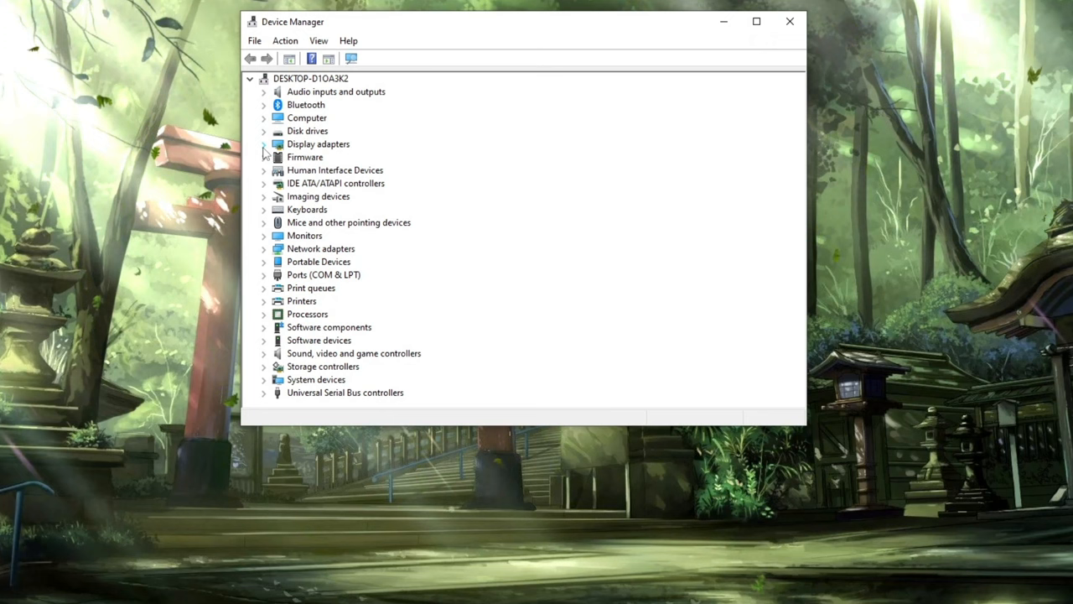
pyautogui.click(265, 144)
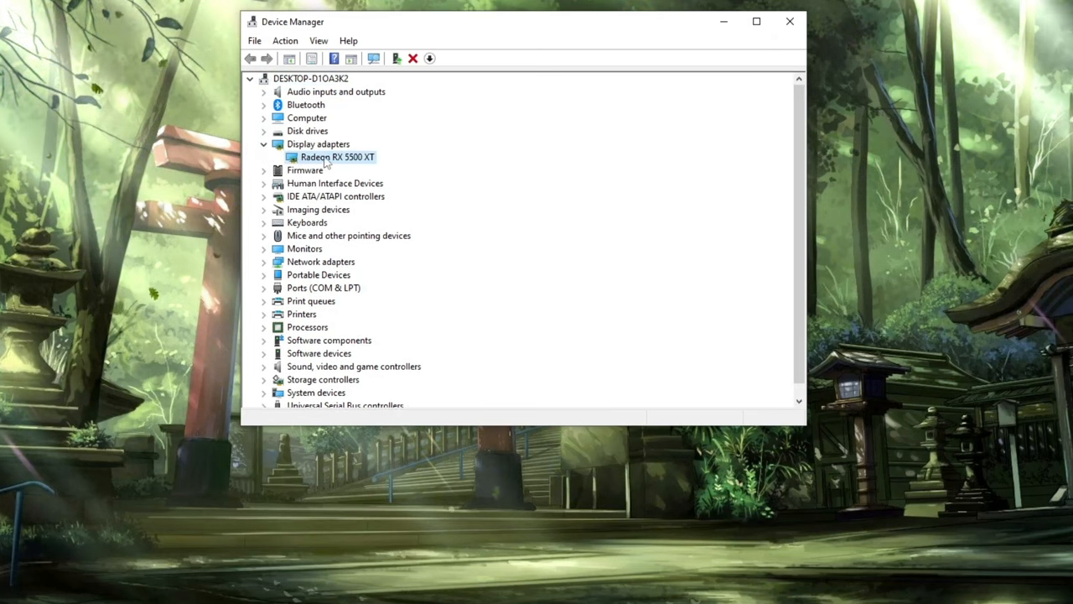
pyautogui.rightClick(335, 157)
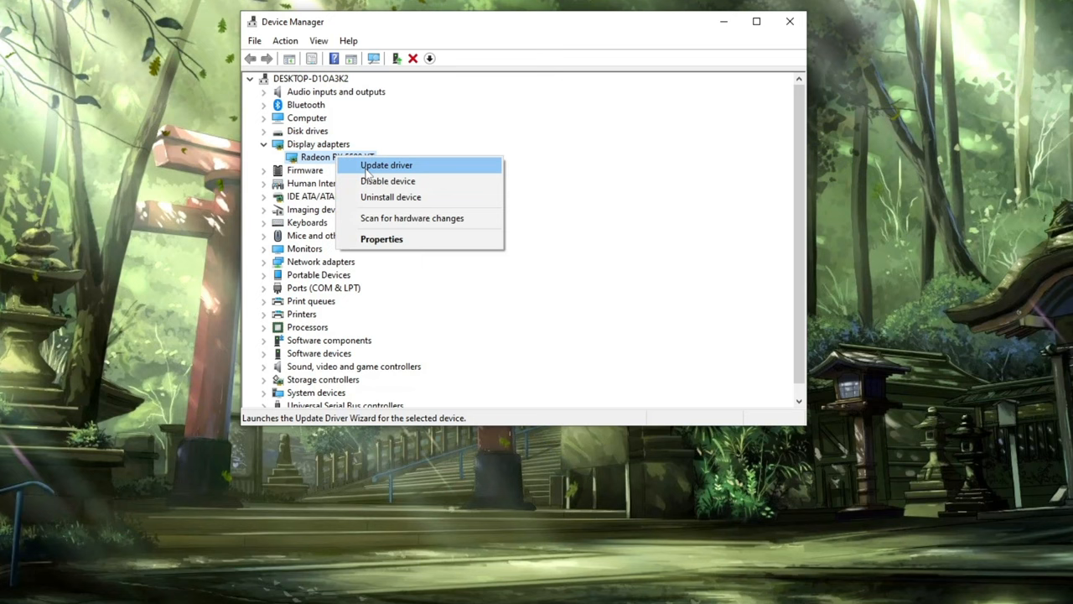
pyautogui.click(386, 165)
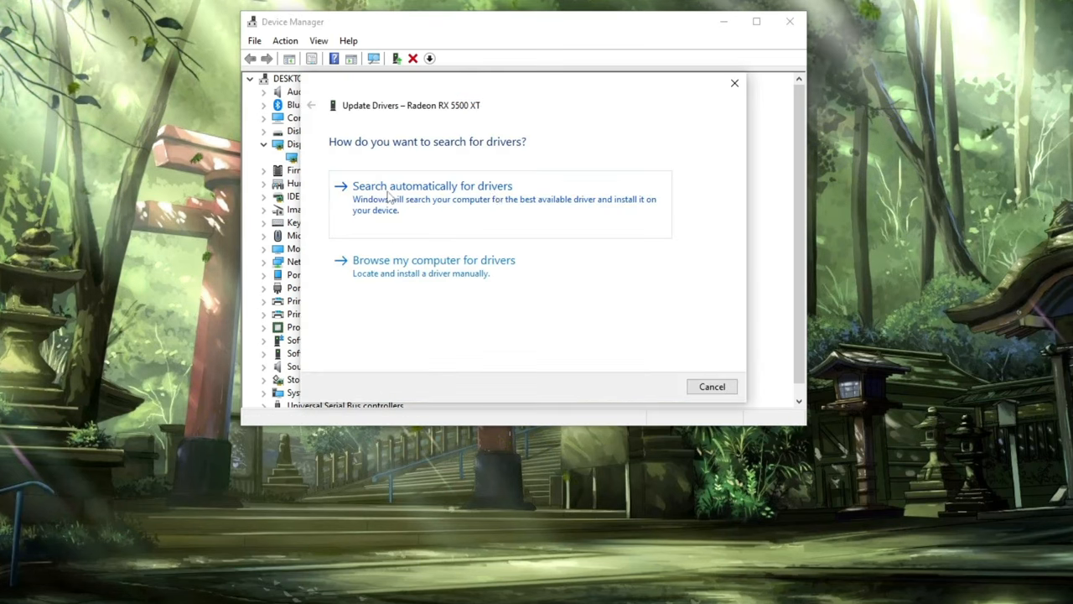
pyautogui.click(433, 184)
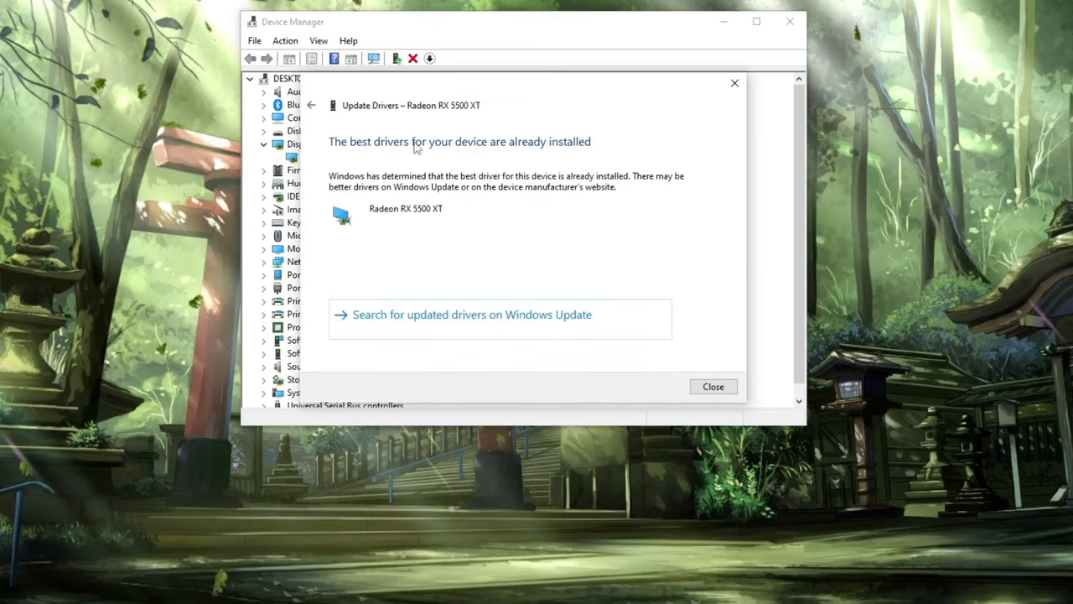
pyautogui.click(712, 386)
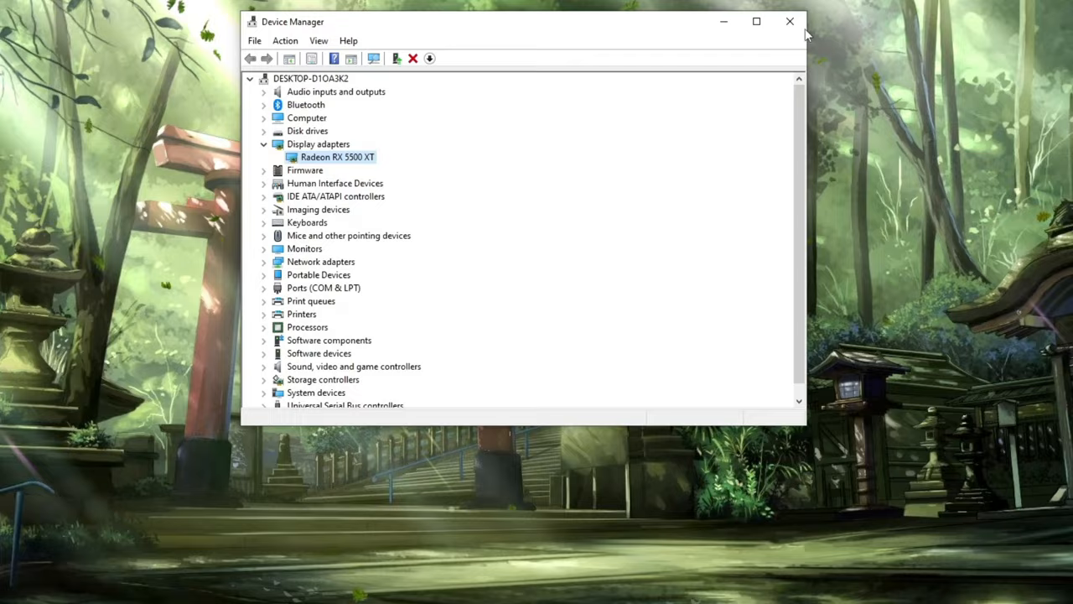
# In Graphics settings, add C:\Riot Games\Riot Client\RiotClientServices.exe as a desktop app.
pyautogui.click(787, 20)
pyautogui.write('gr')
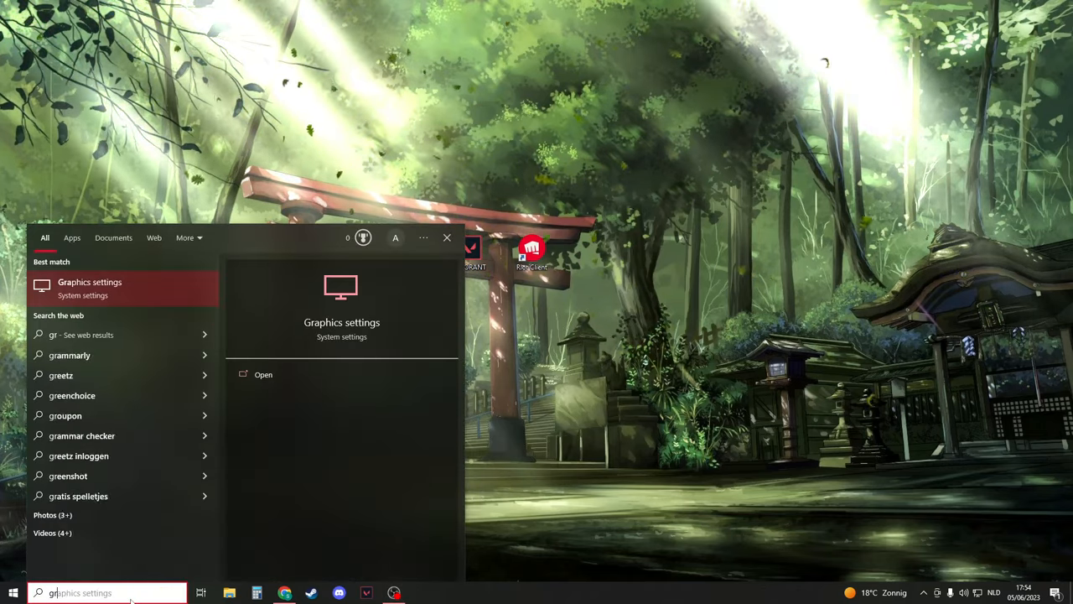
pyautogui.click(263, 376)
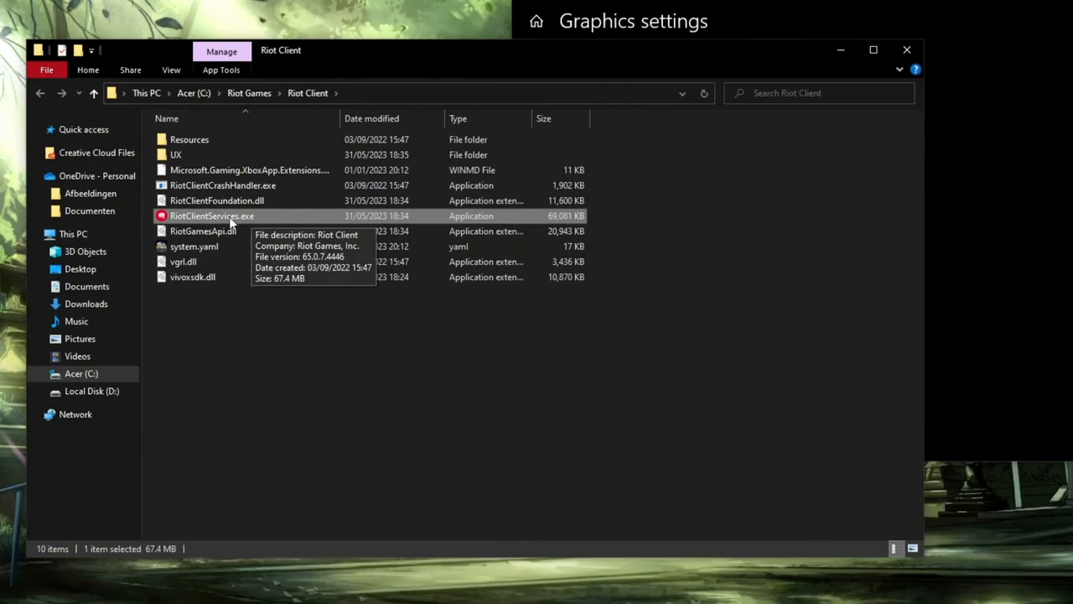
pyautogui.moveTo(301, 103)
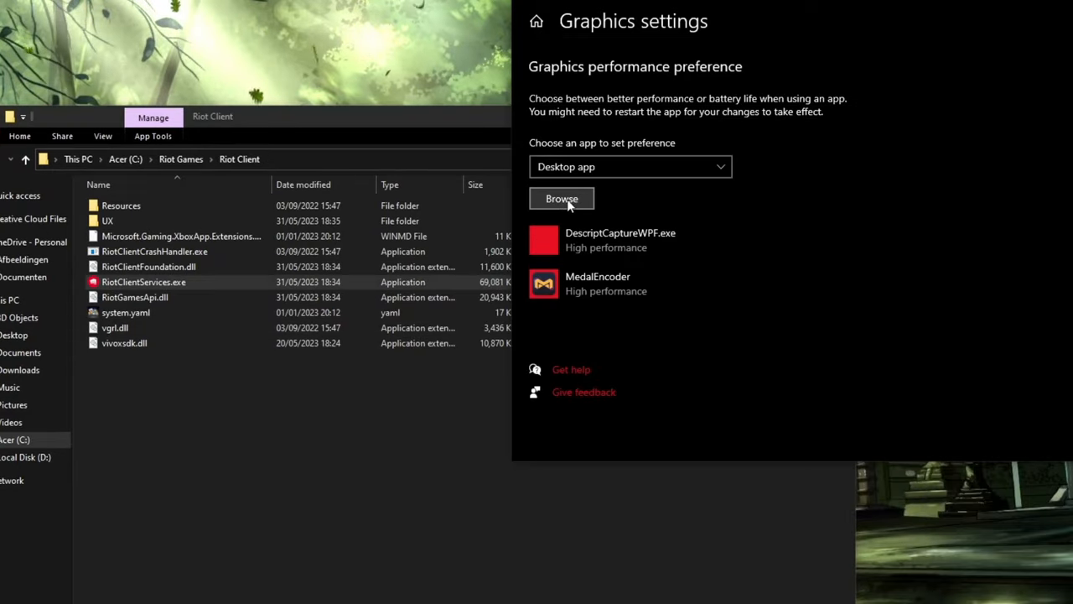
pyautogui.click(561, 198)
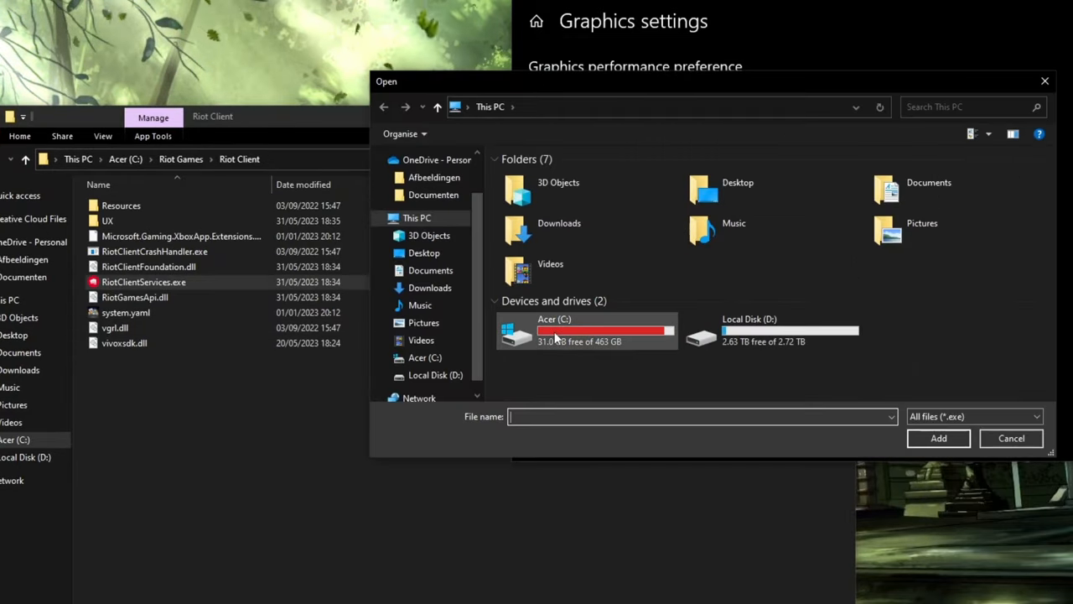
pyautogui.doubleClick(585, 329)
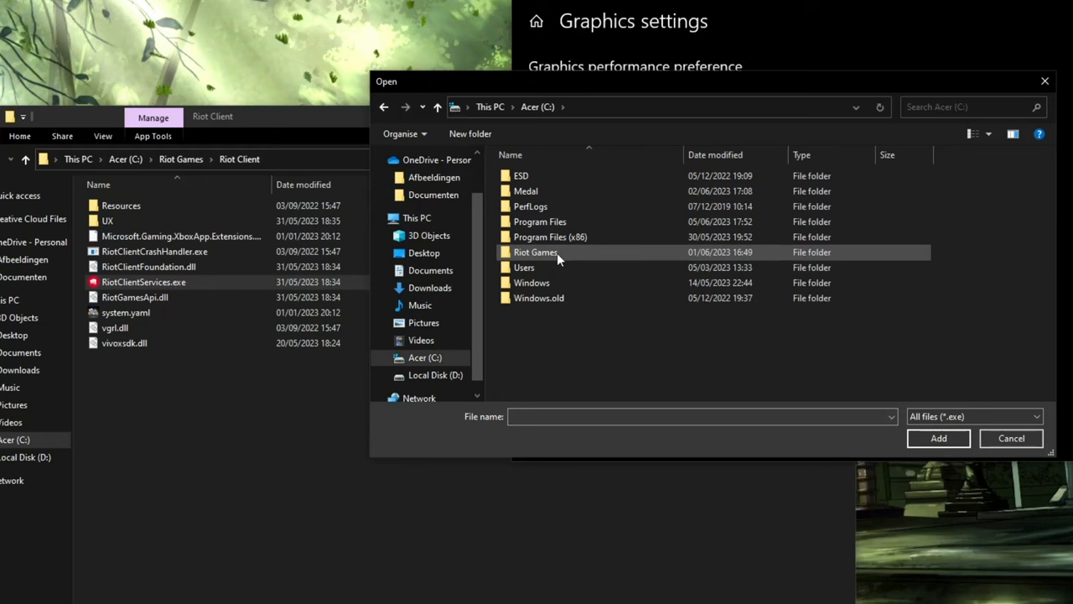
pyautogui.doubleClick(536, 251)
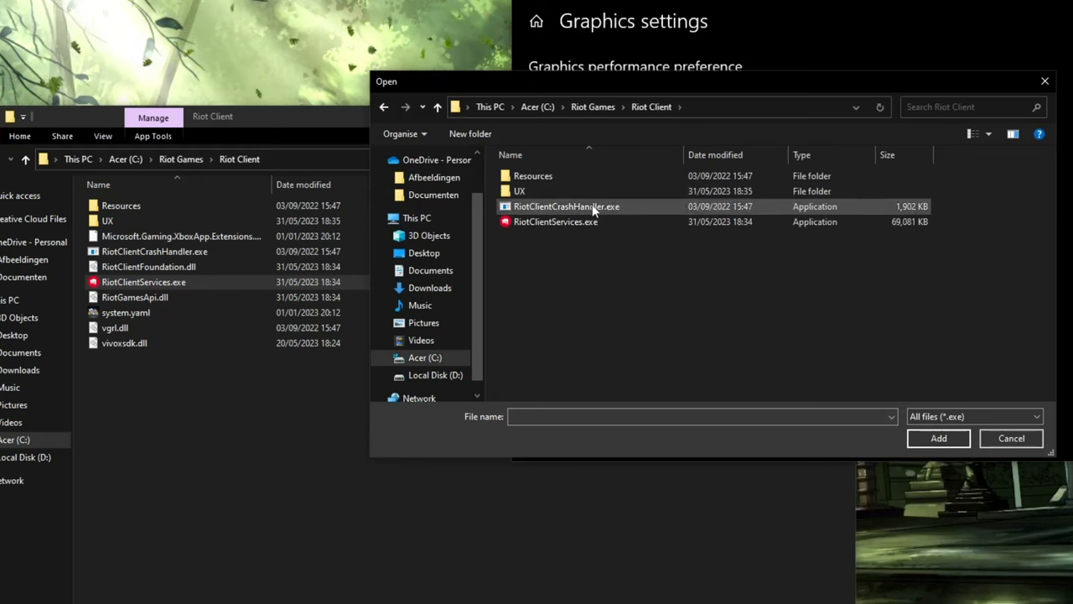
pyautogui.click(556, 221)
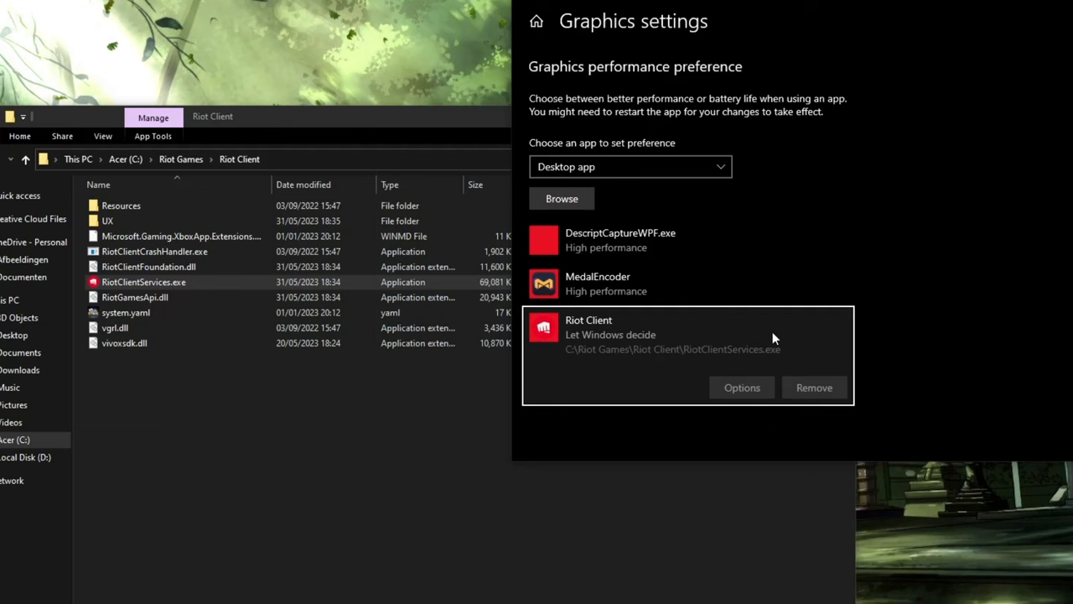
# Set Riot Client's graphics preference to High performance and close Settings.
pyautogui.click(741, 387)
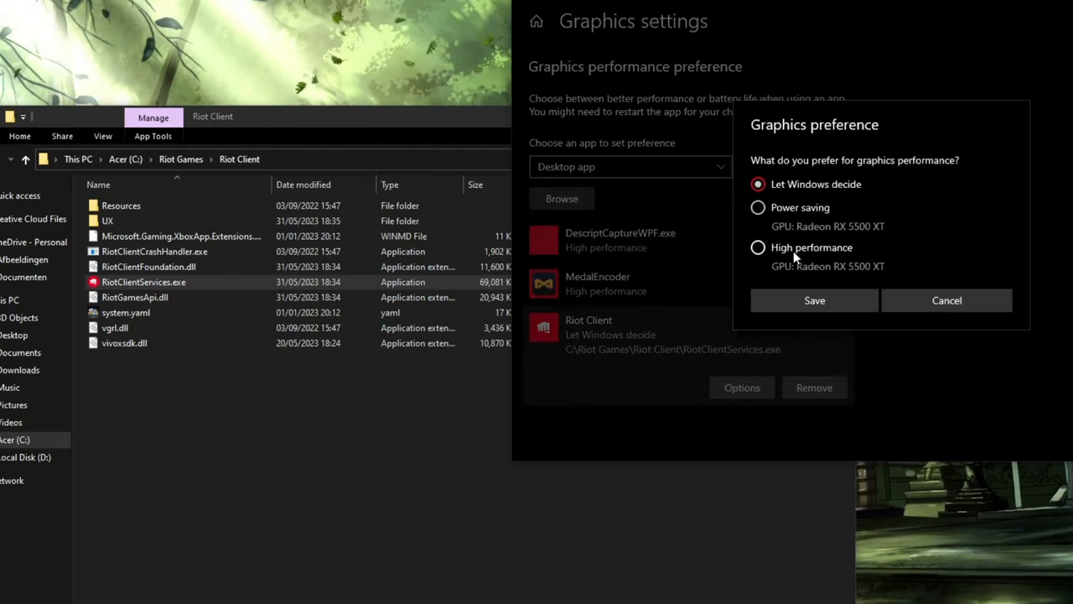
pyautogui.click(758, 248)
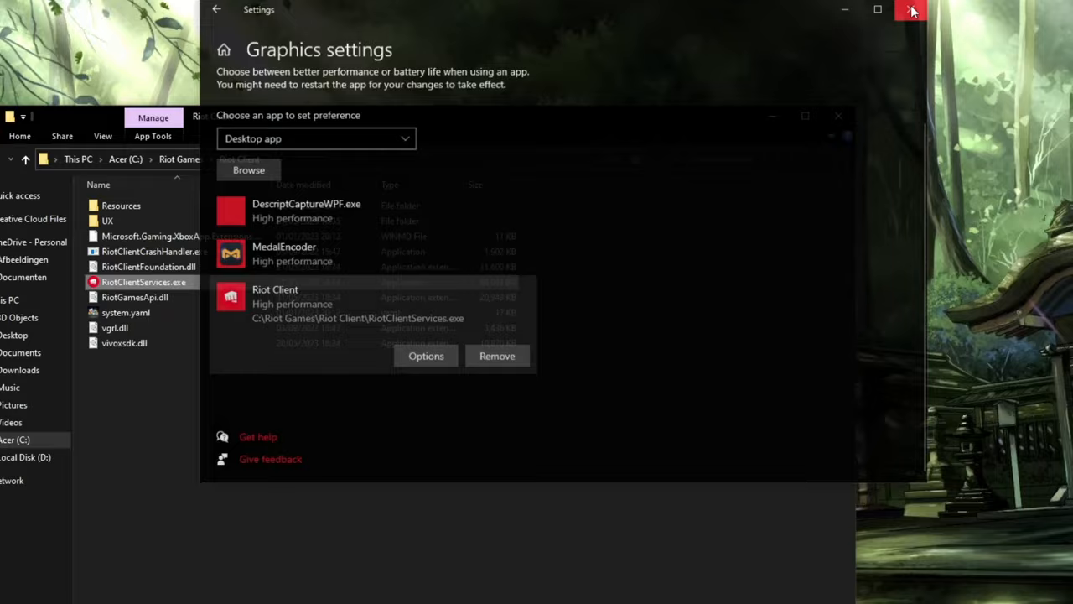
pyautogui.click(912, 10)
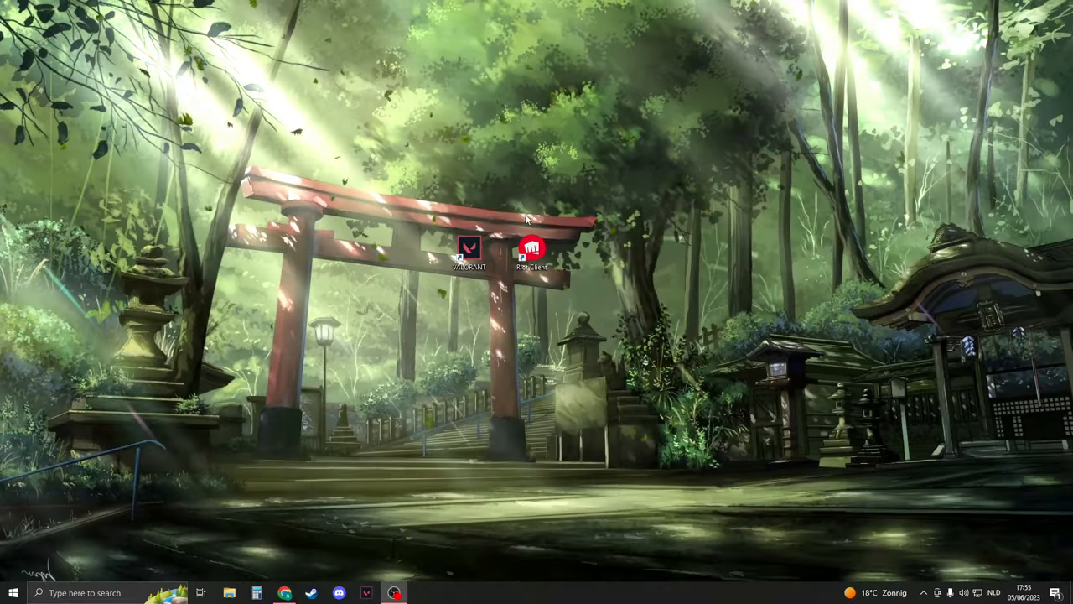
# Uncheck Run as administrator in the VALORANT shortcut's Compatibility properties and open Start.
pyautogui.rightClick(467, 250)
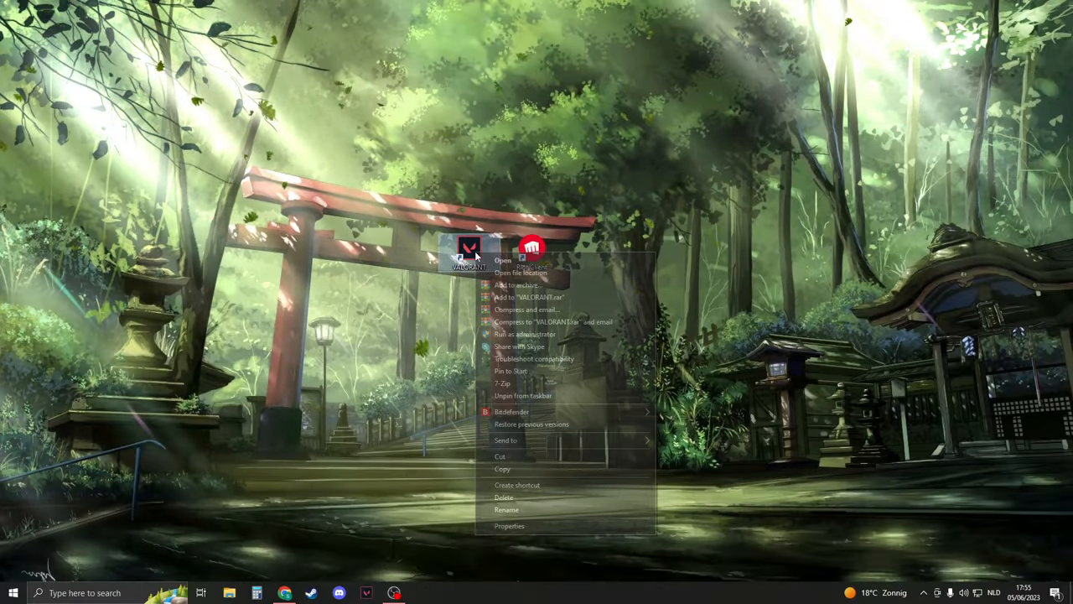
pyautogui.click(509, 526)
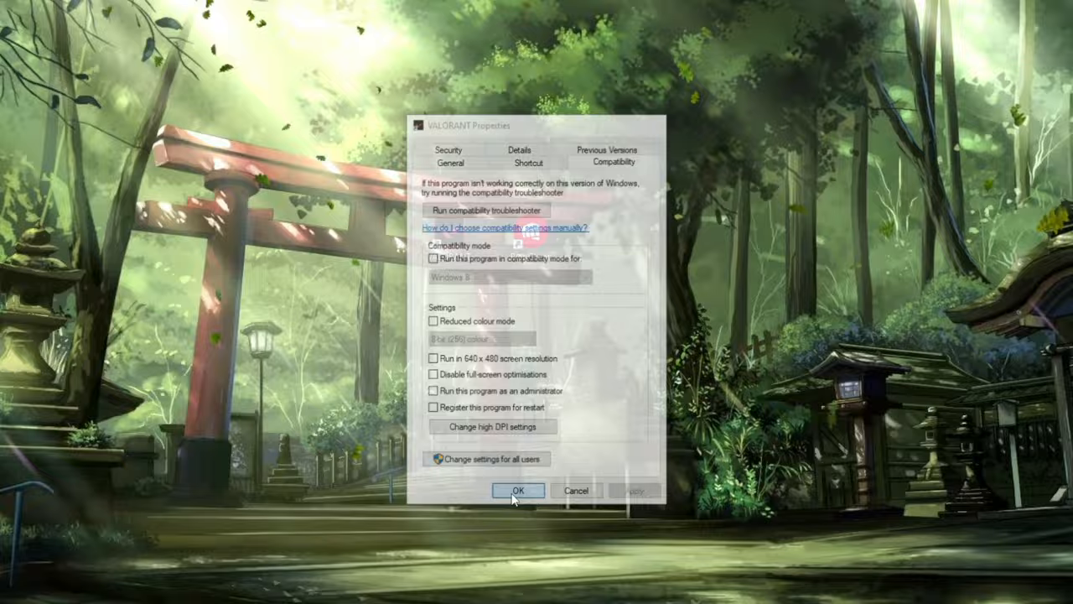
pyautogui.click(516, 489)
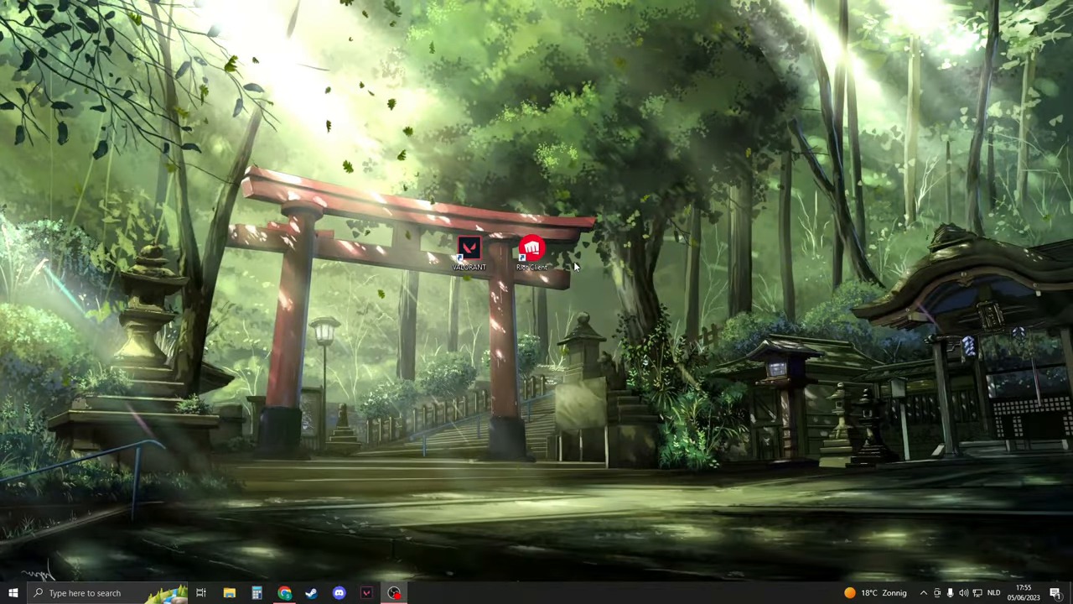
pyautogui.click(14, 592)
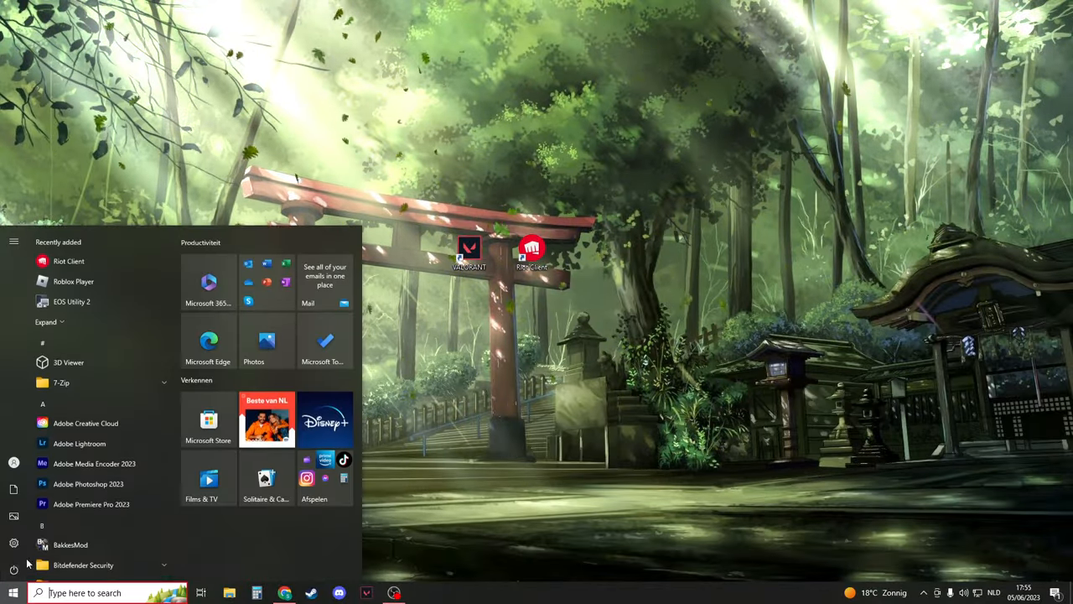